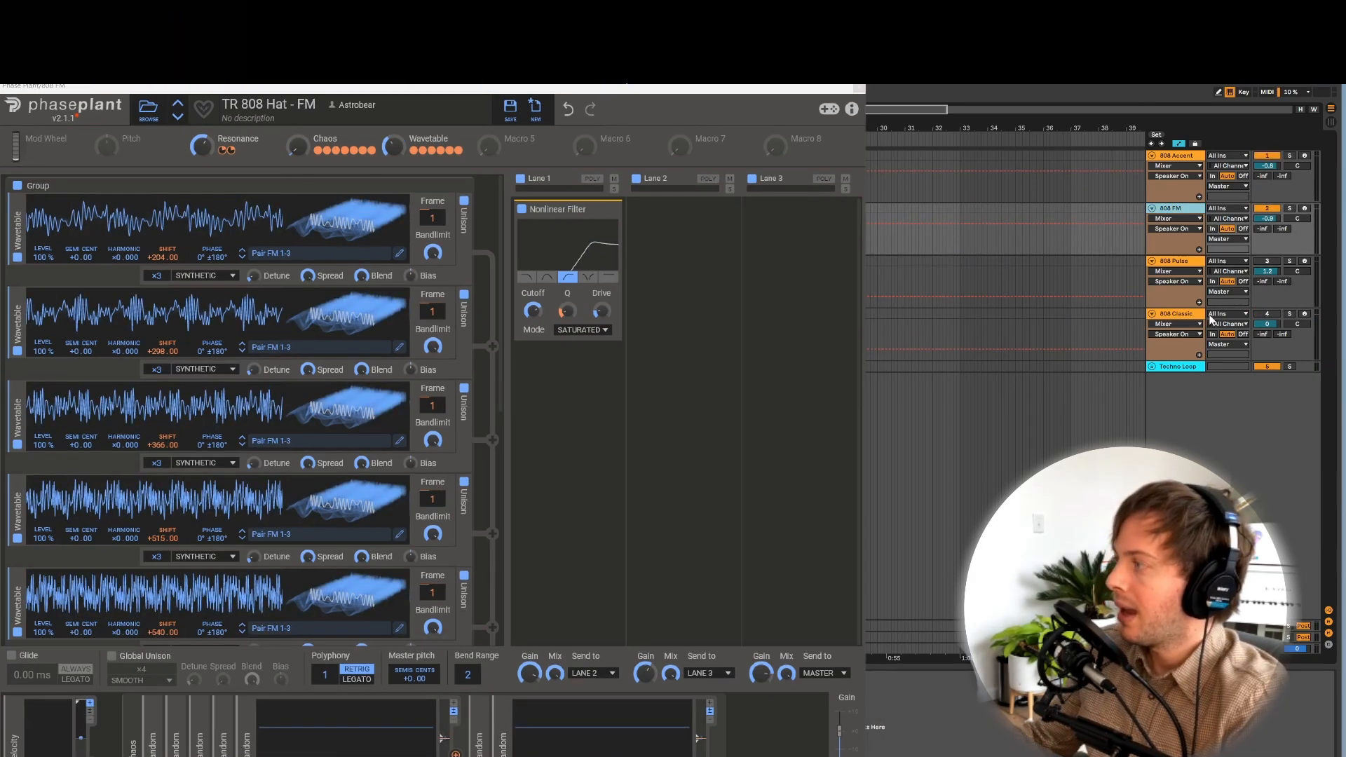
Step: Switch the Phase Plant view to the 808 Classic track's square-oscillator hi-hat patch
left_click(1176, 313)
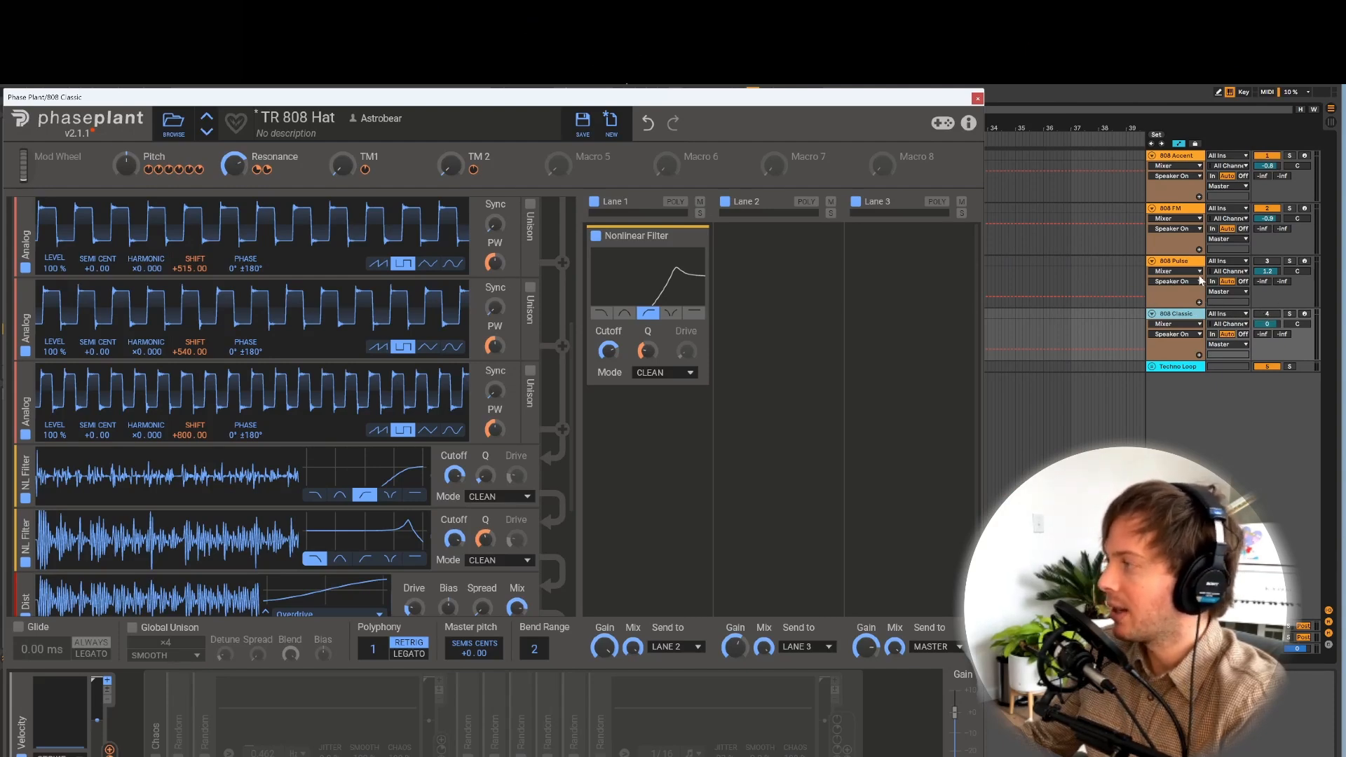
left_click(975, 96)
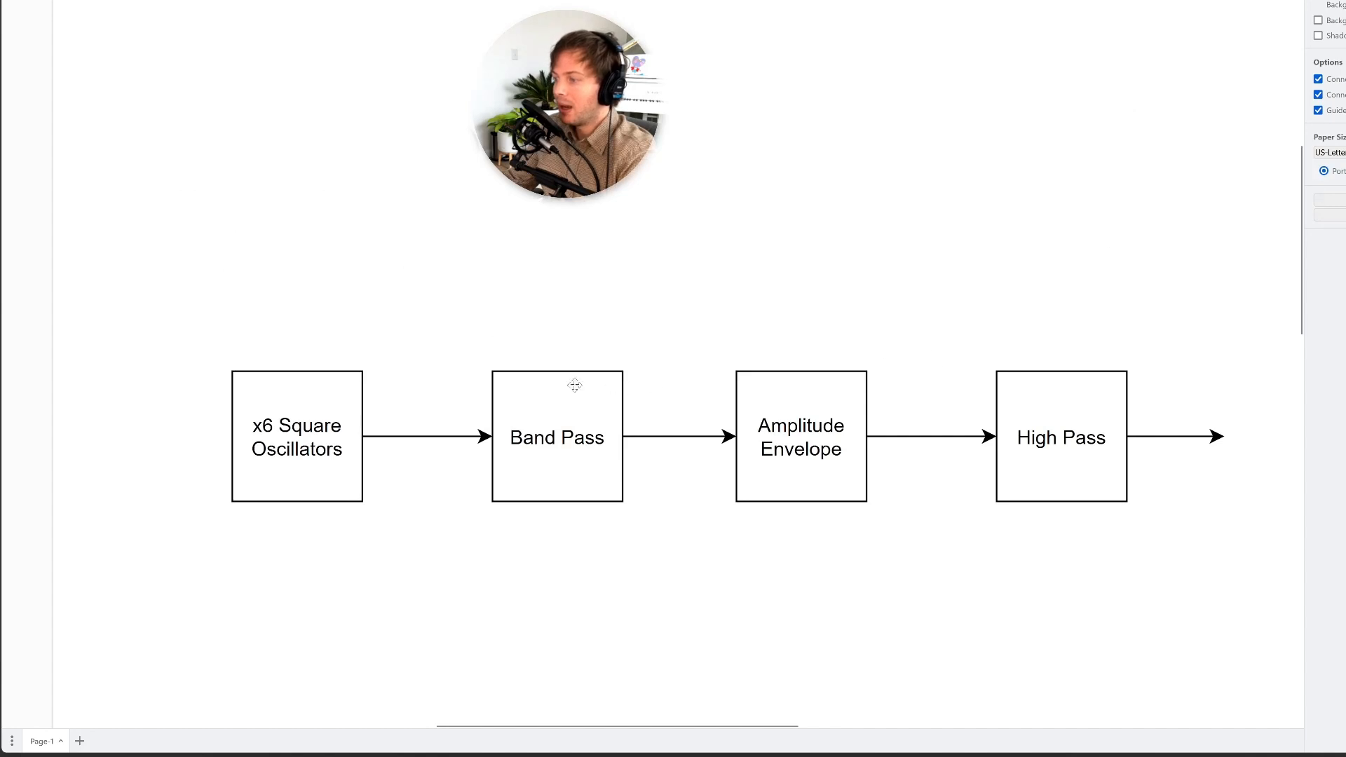
left_click(296, 436)
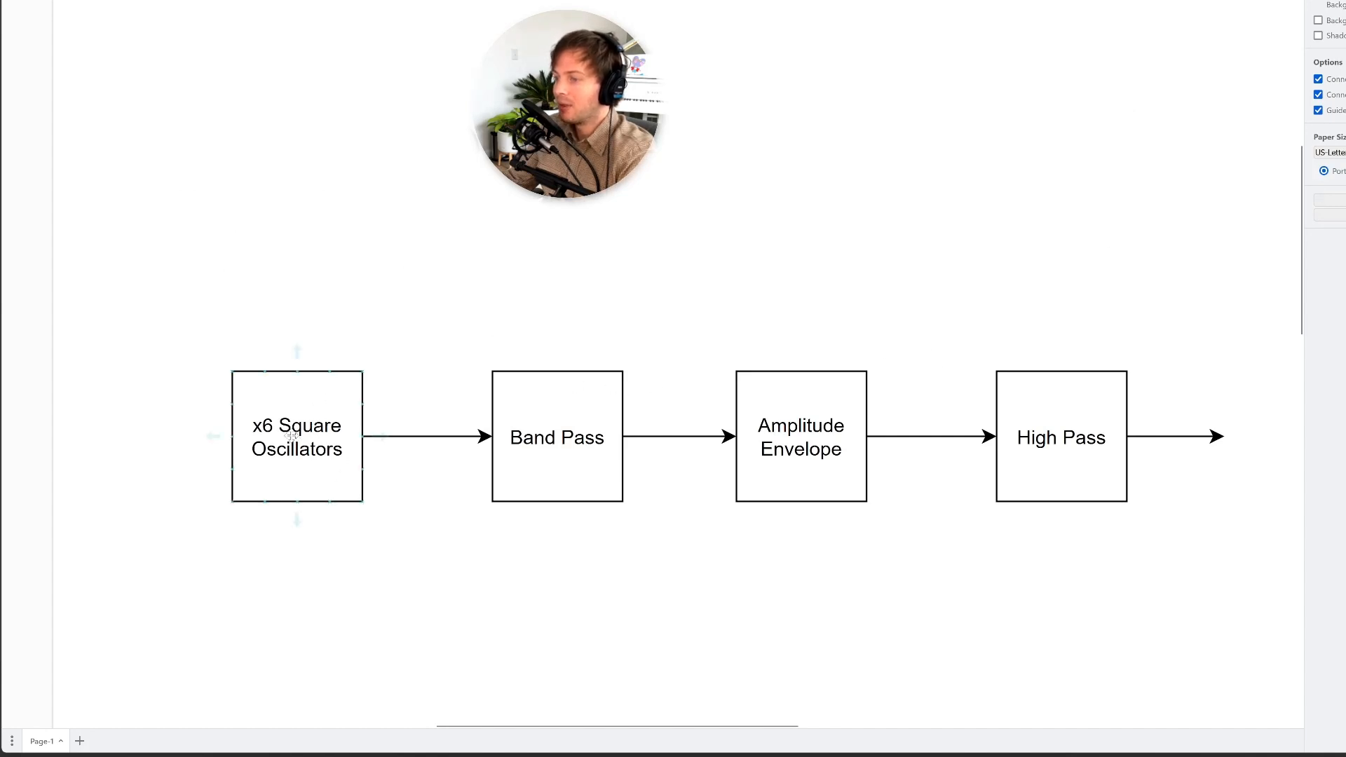
left_click(556, 436)
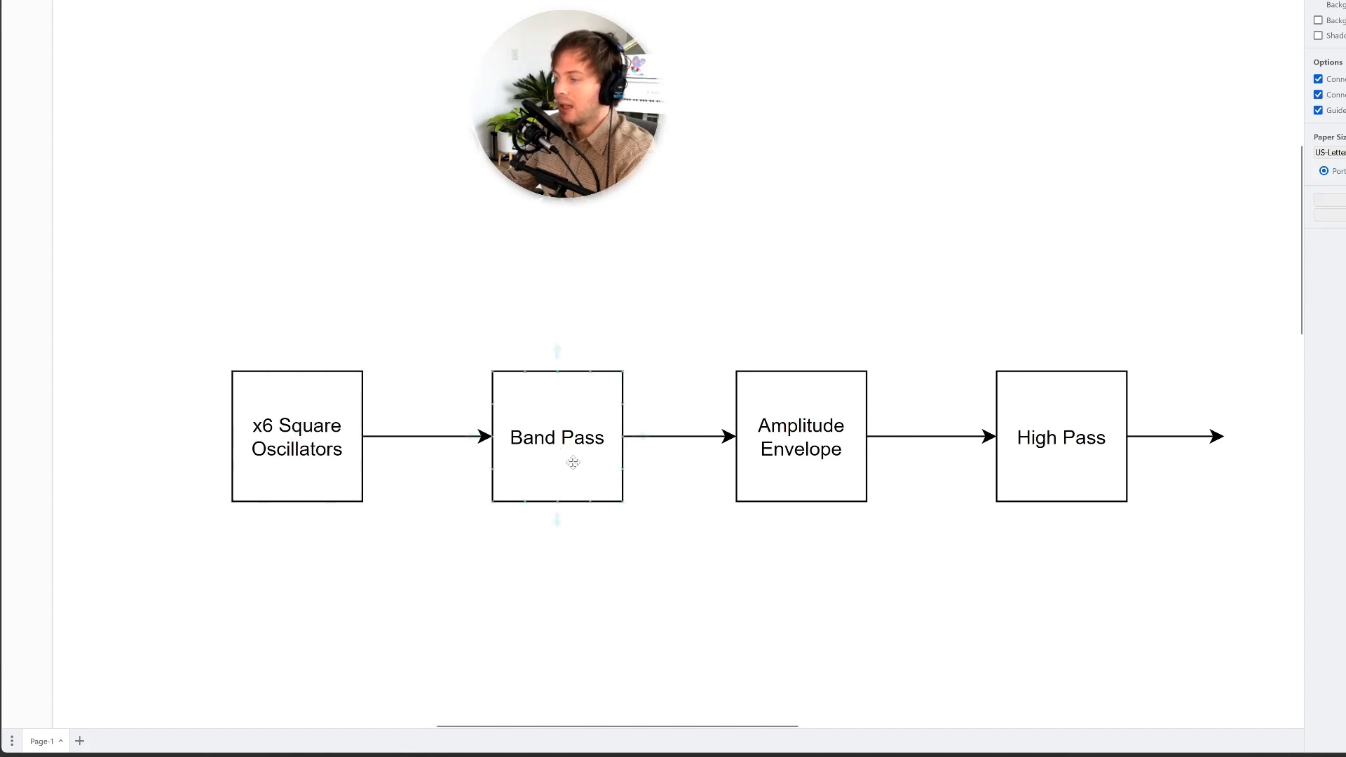
left_click(799, 436)
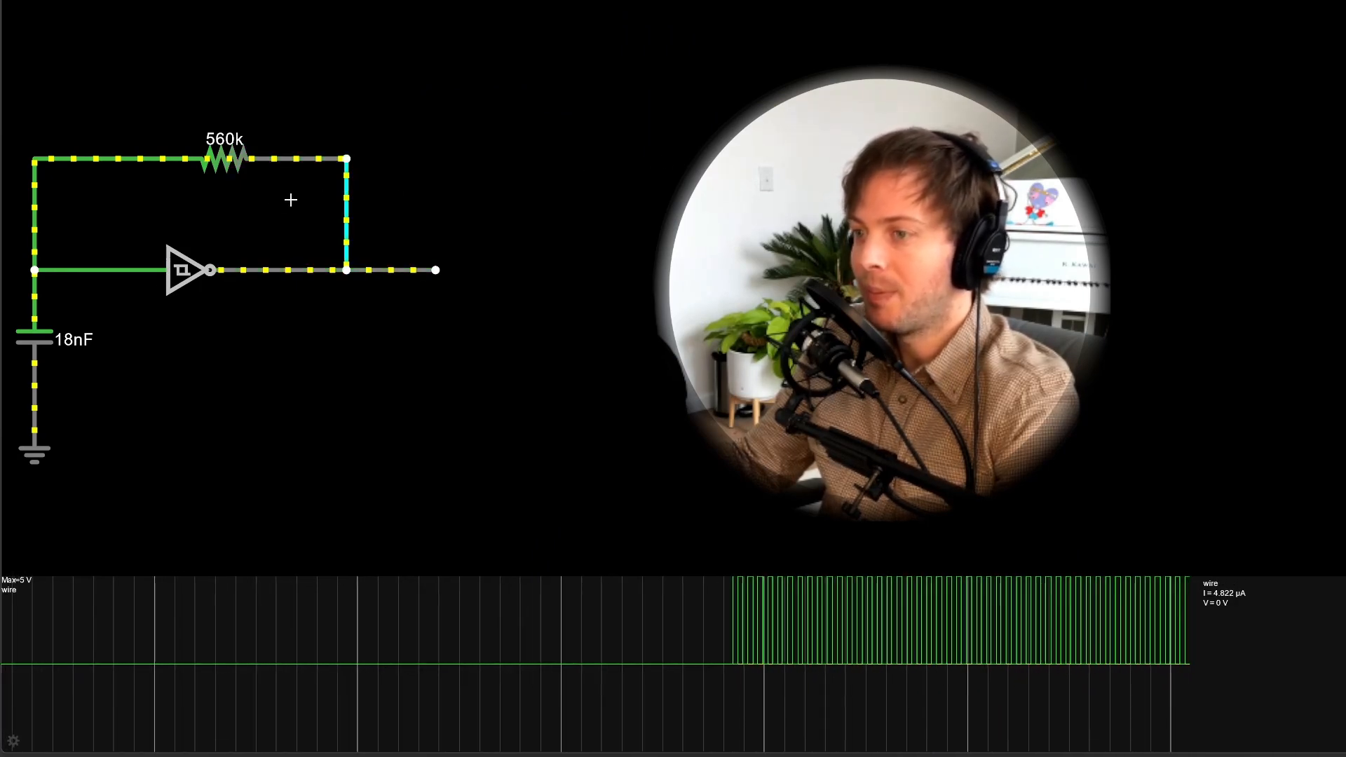
left_click(225, 159)
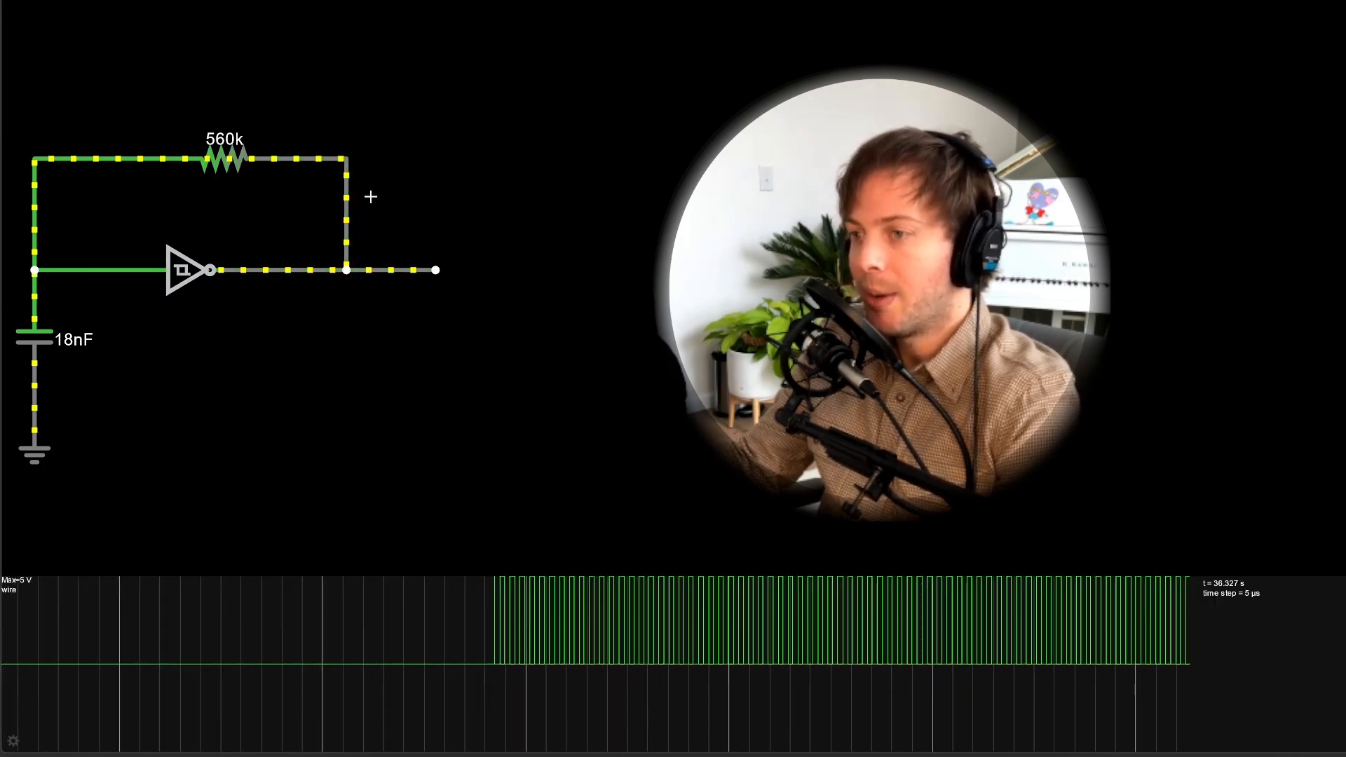
left_click(183, 268)
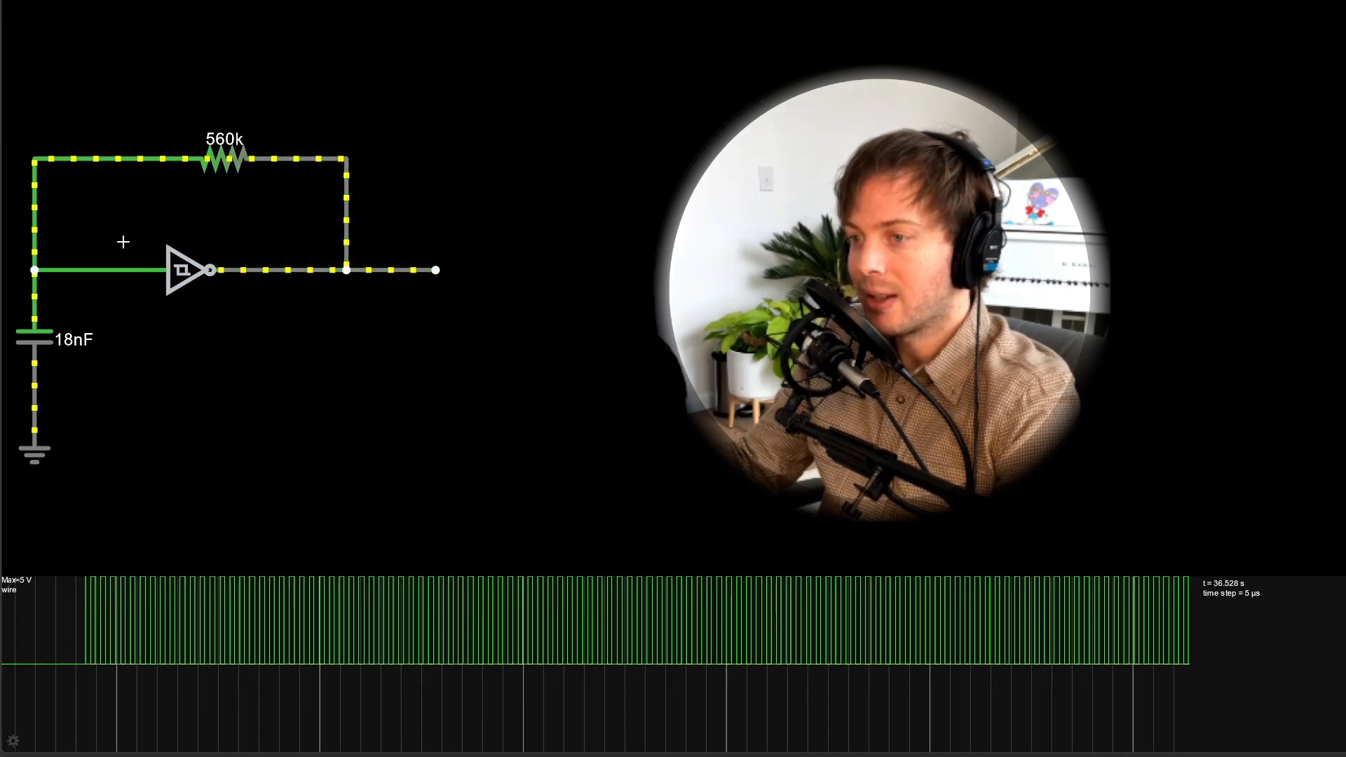
left_click(184, 268)
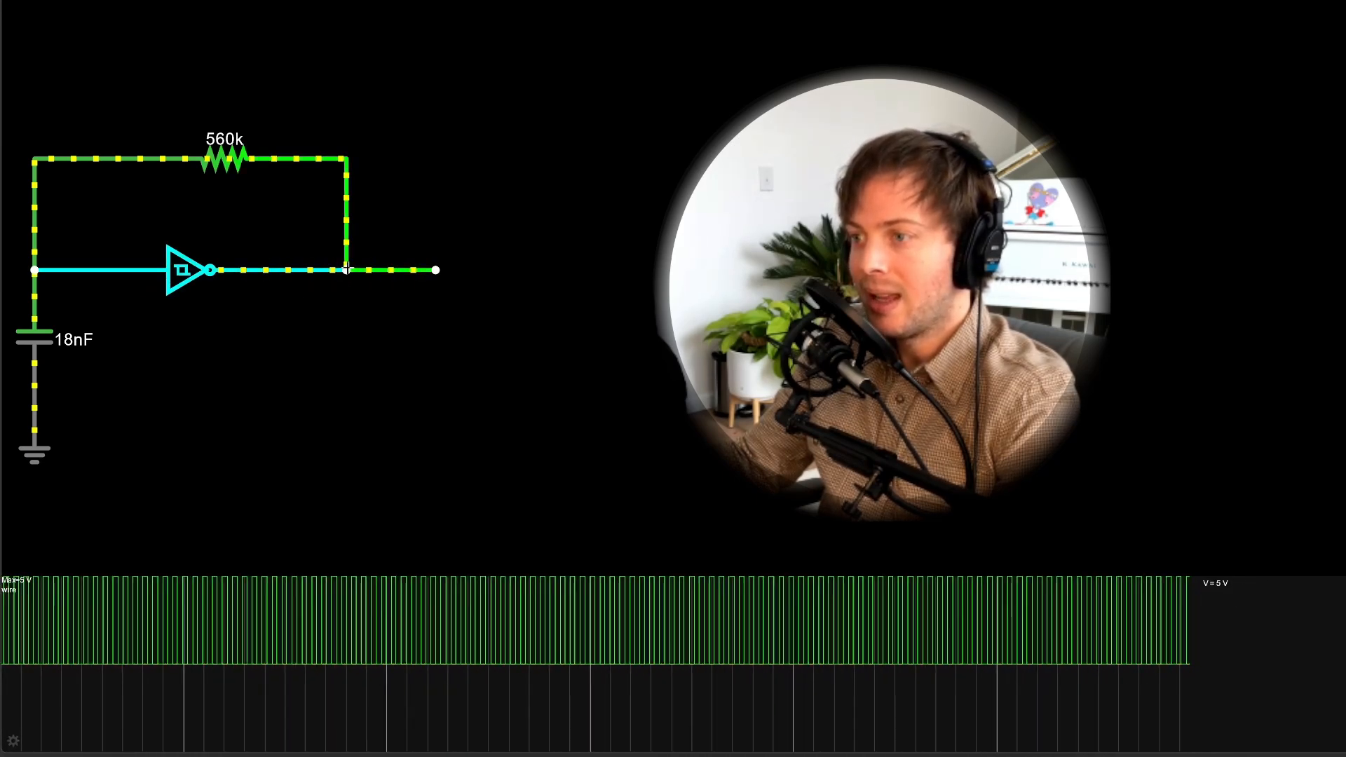
left_click(34, 360)
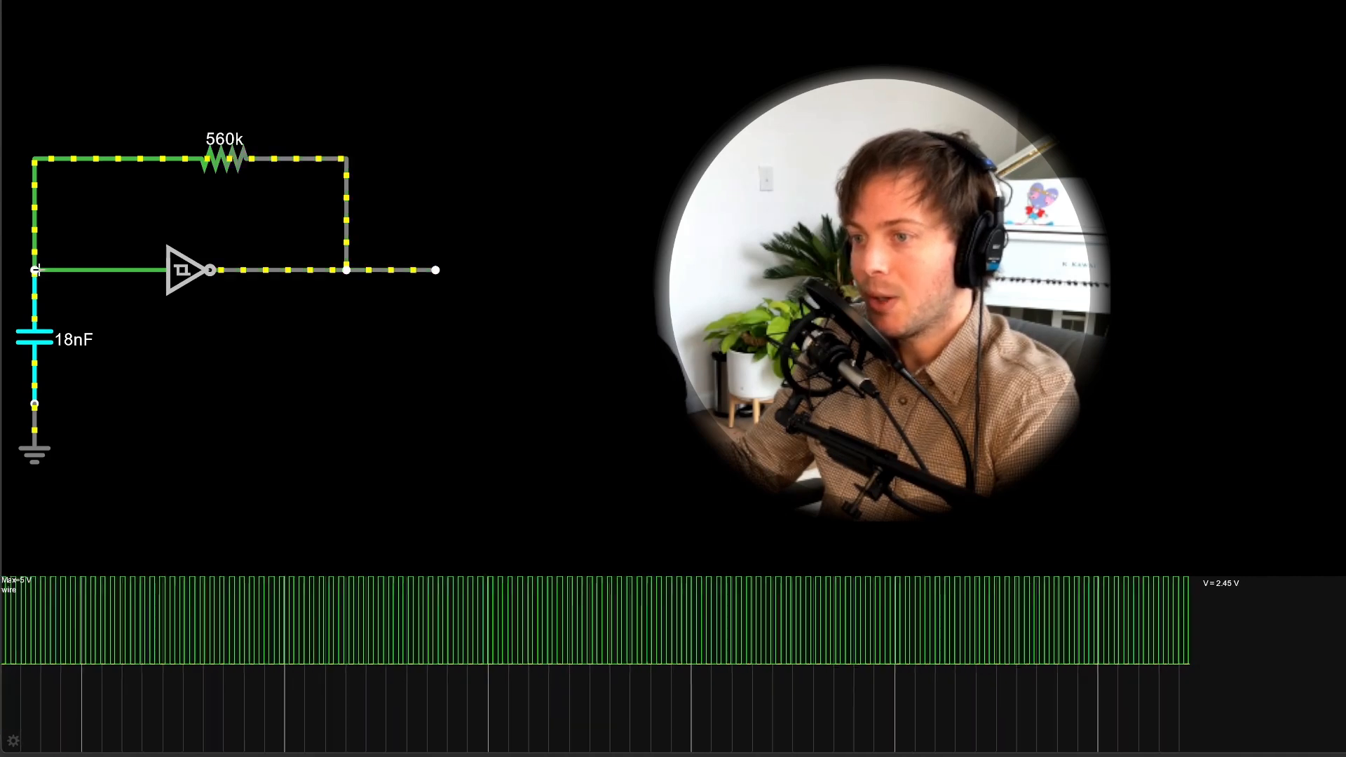
left_click(183, 269)
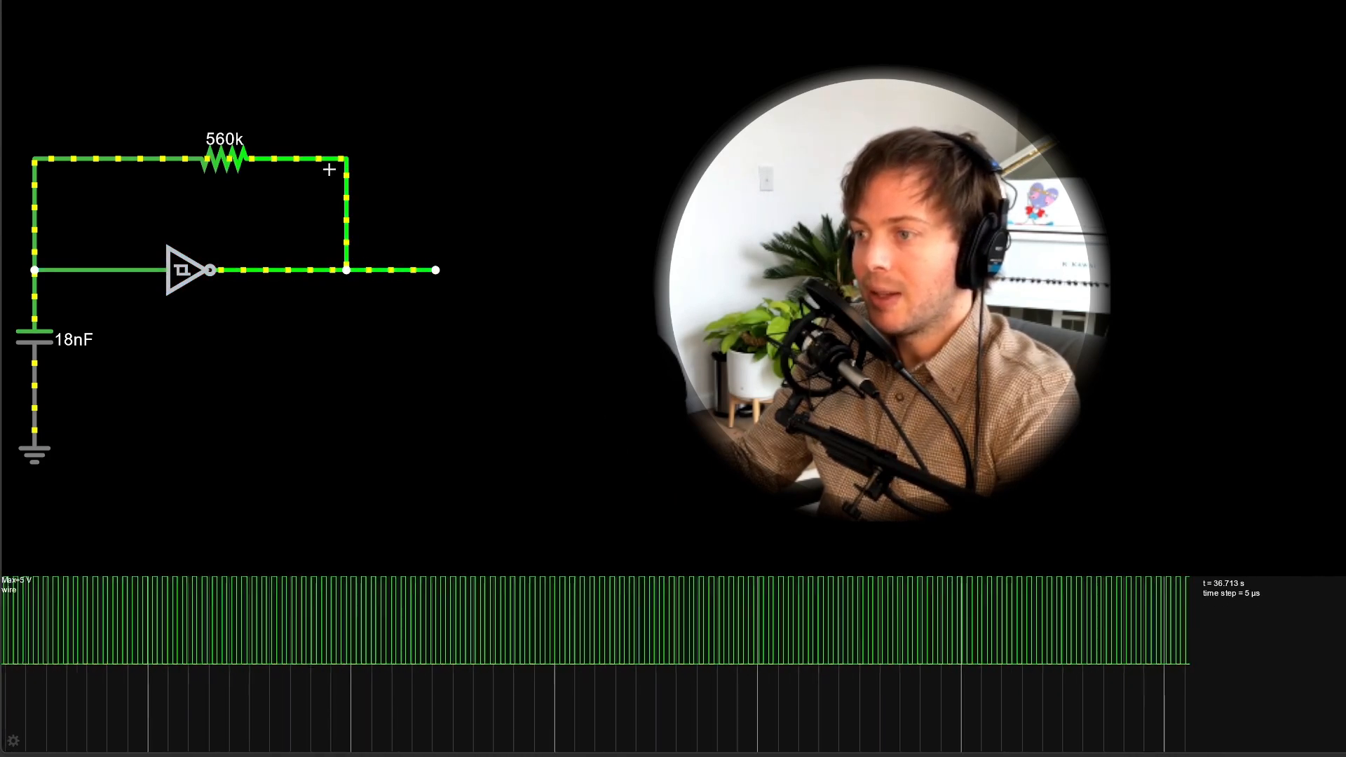
left_click(183, 269)
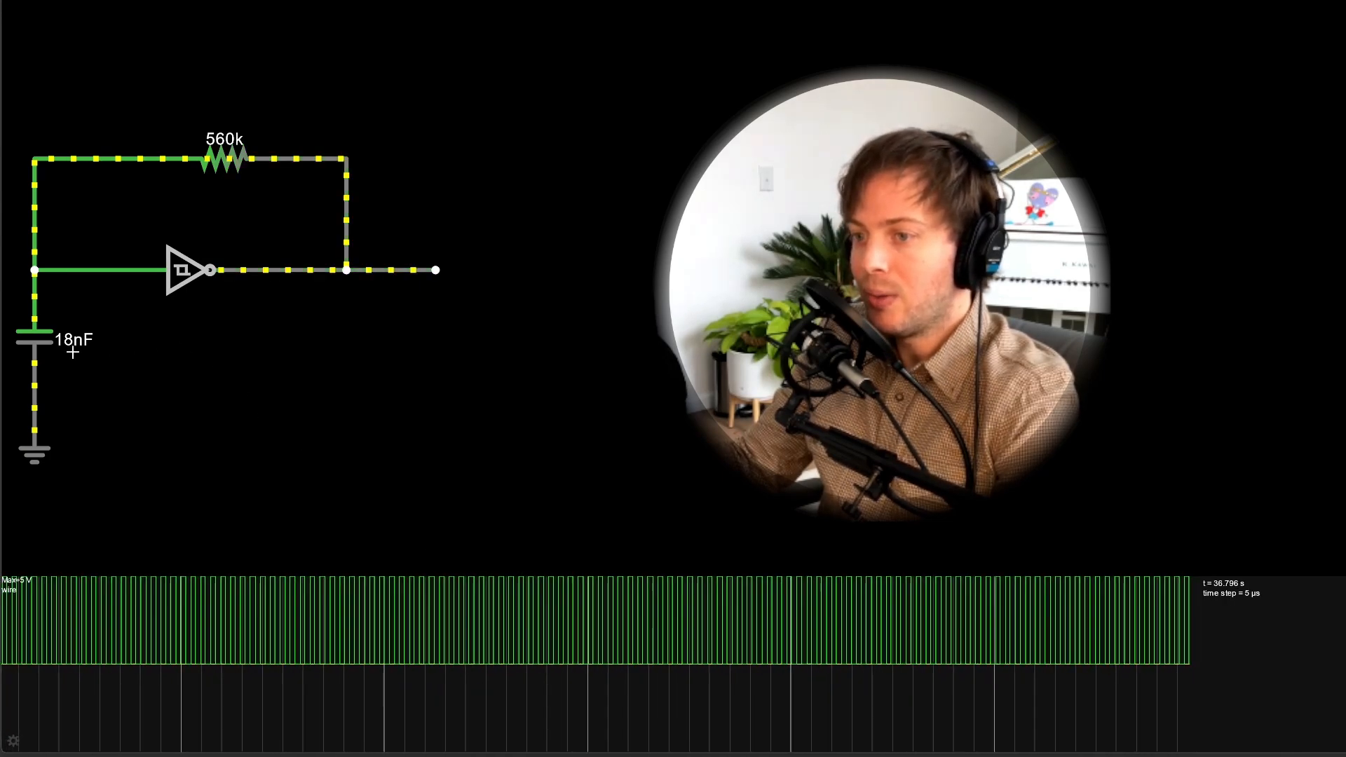
left_click(225, 157)
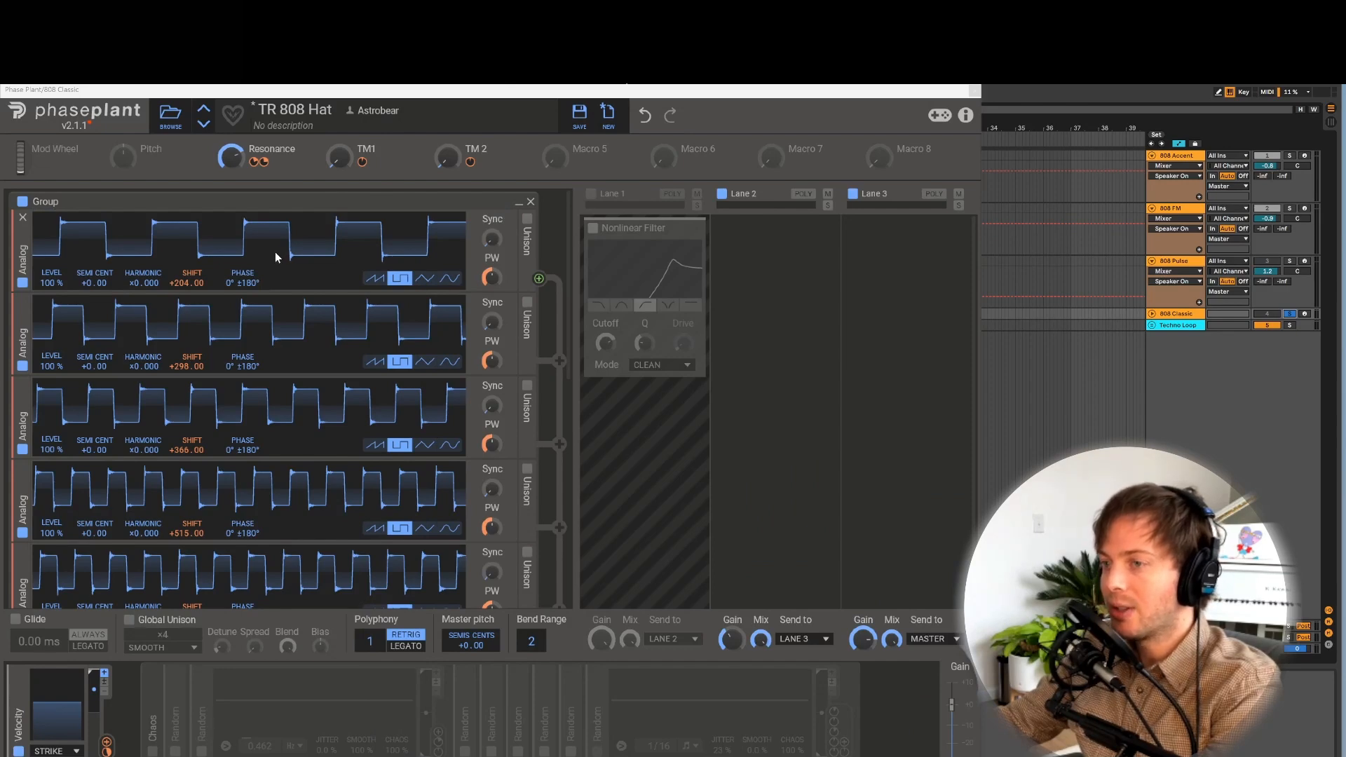
mouse_move(177, 257)
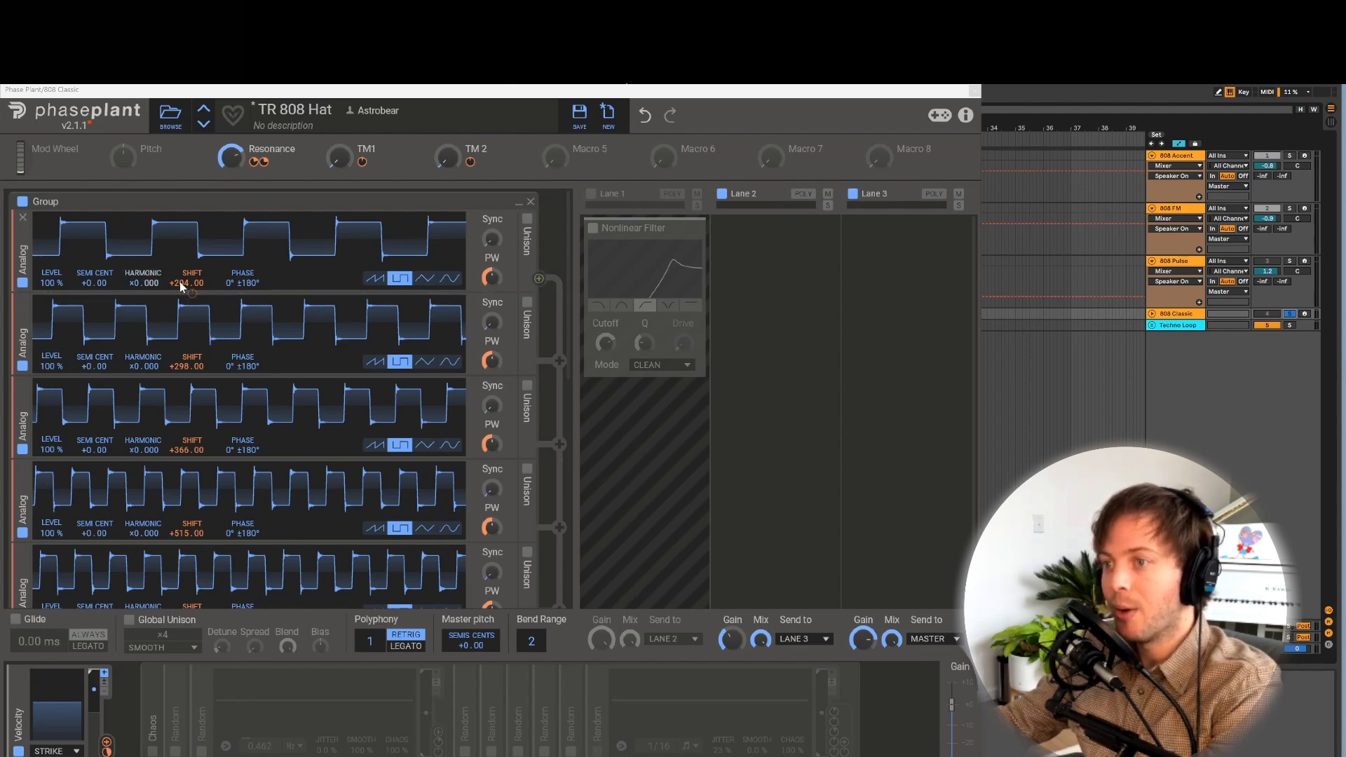
double_click(188, 283)
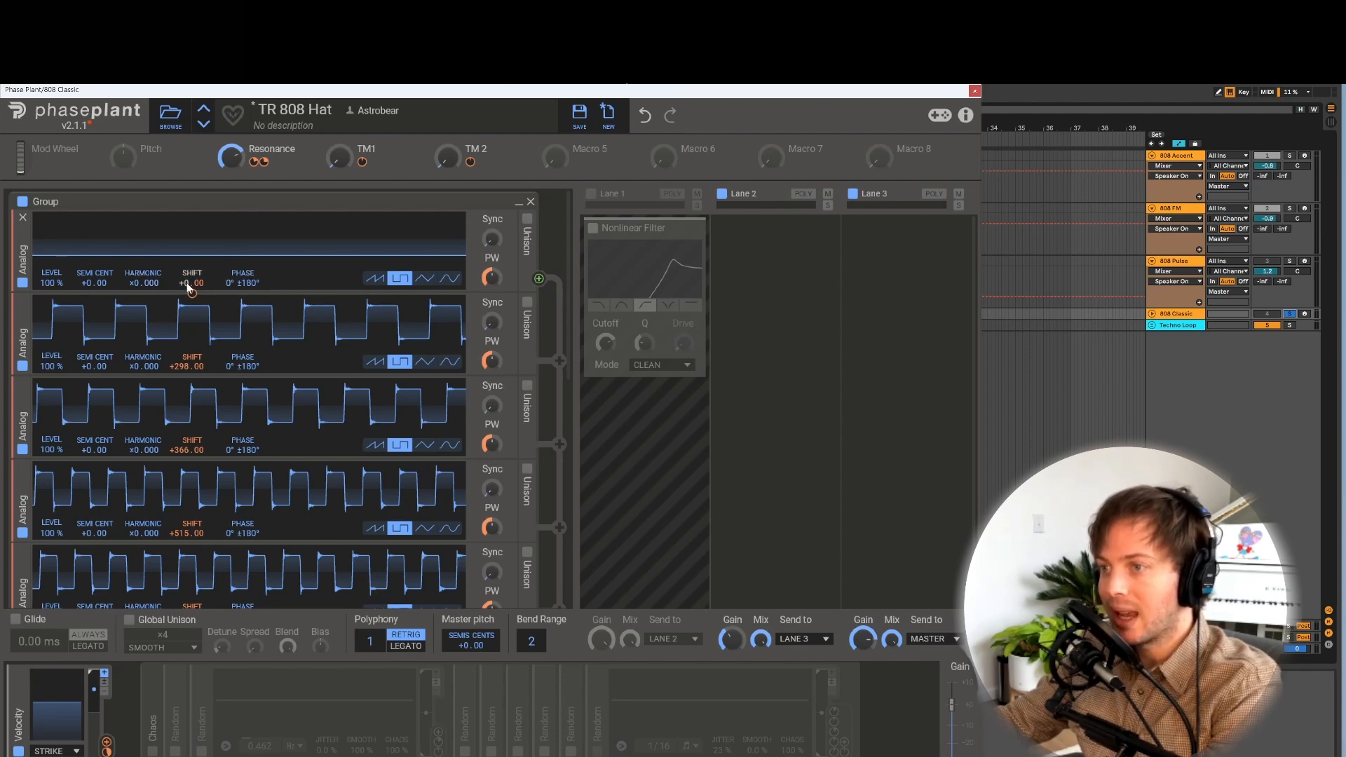
right_click(191, 283)
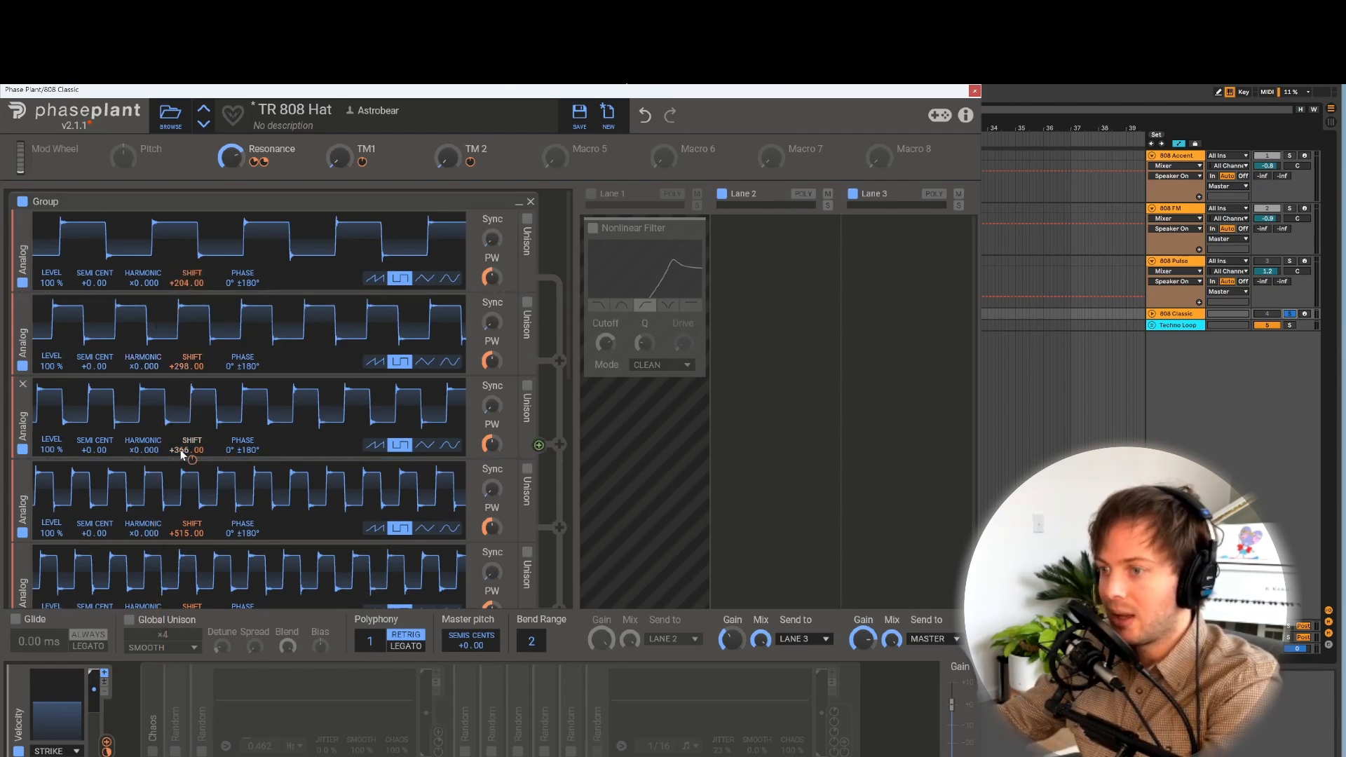
scroll("down", 3)
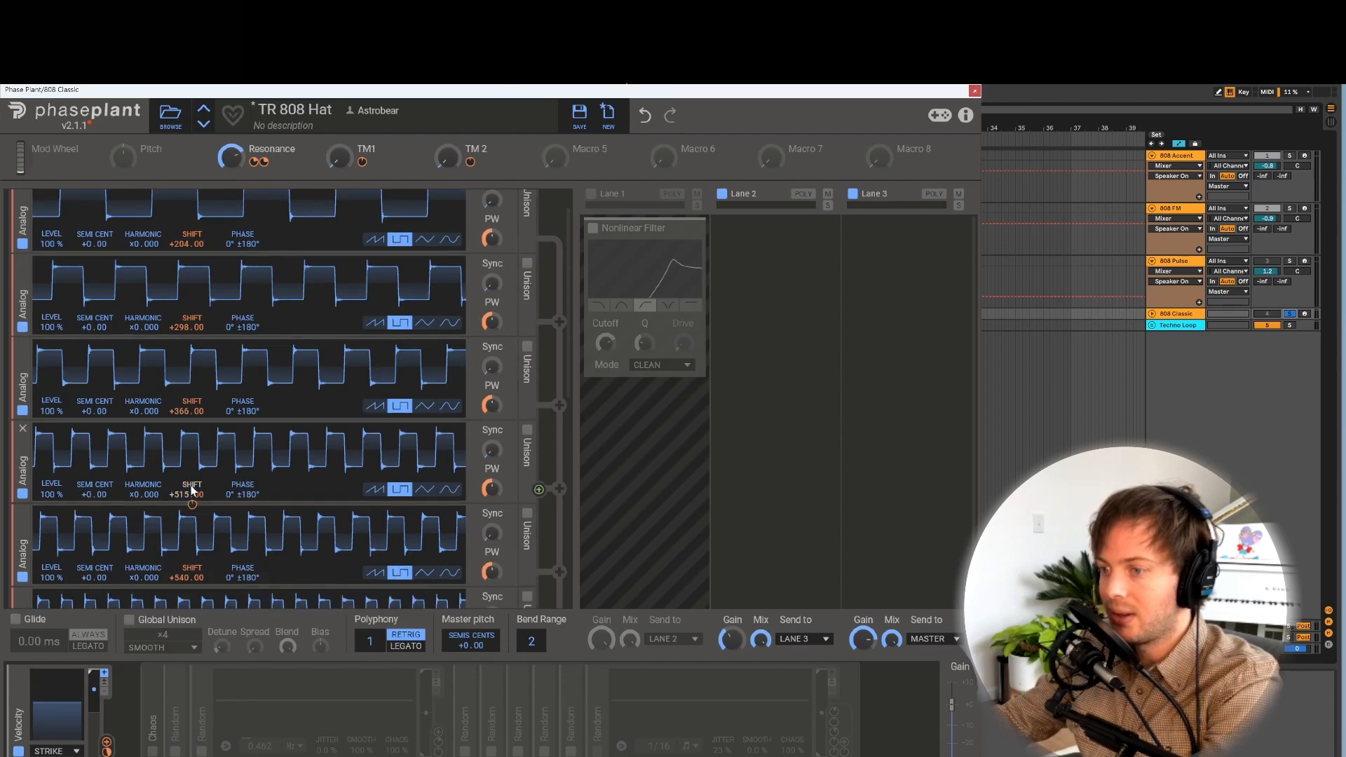
scroll("down", 3)
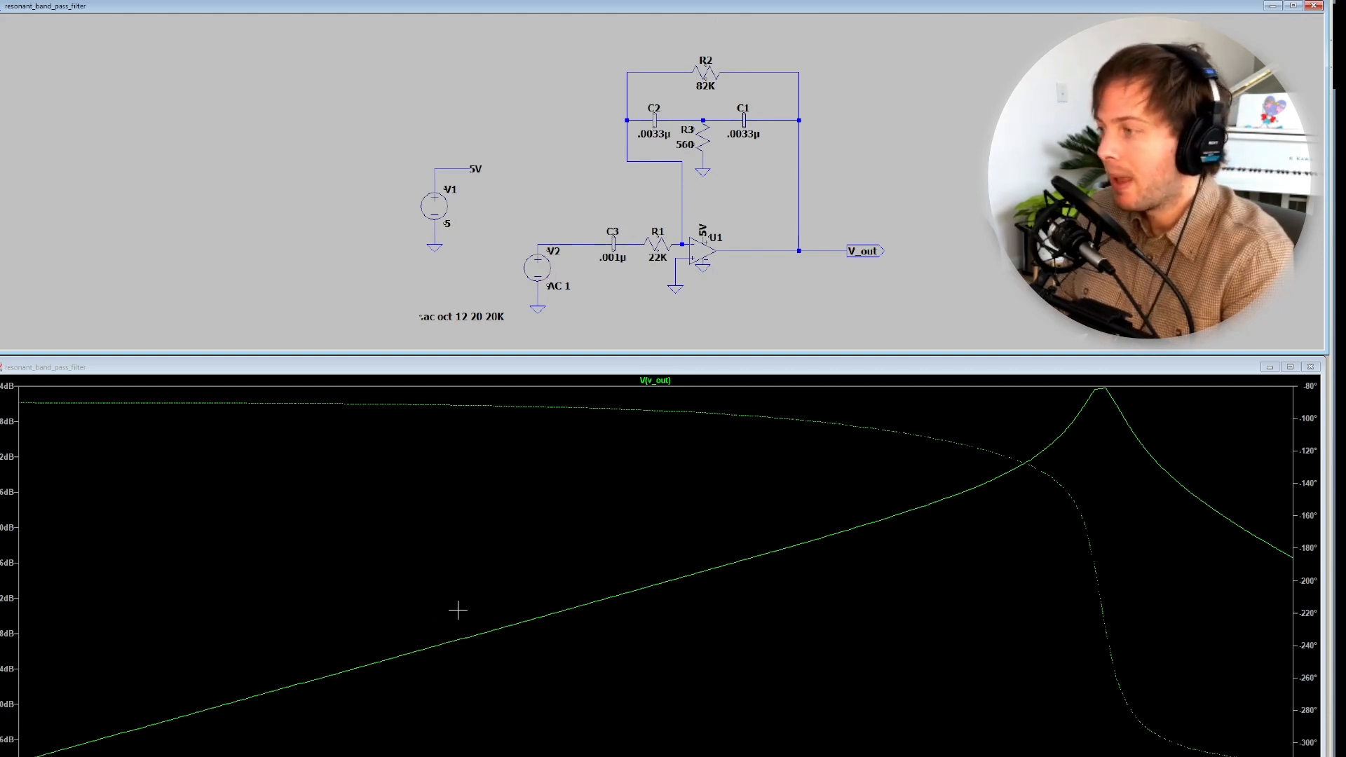
mouse_move(815, 541)
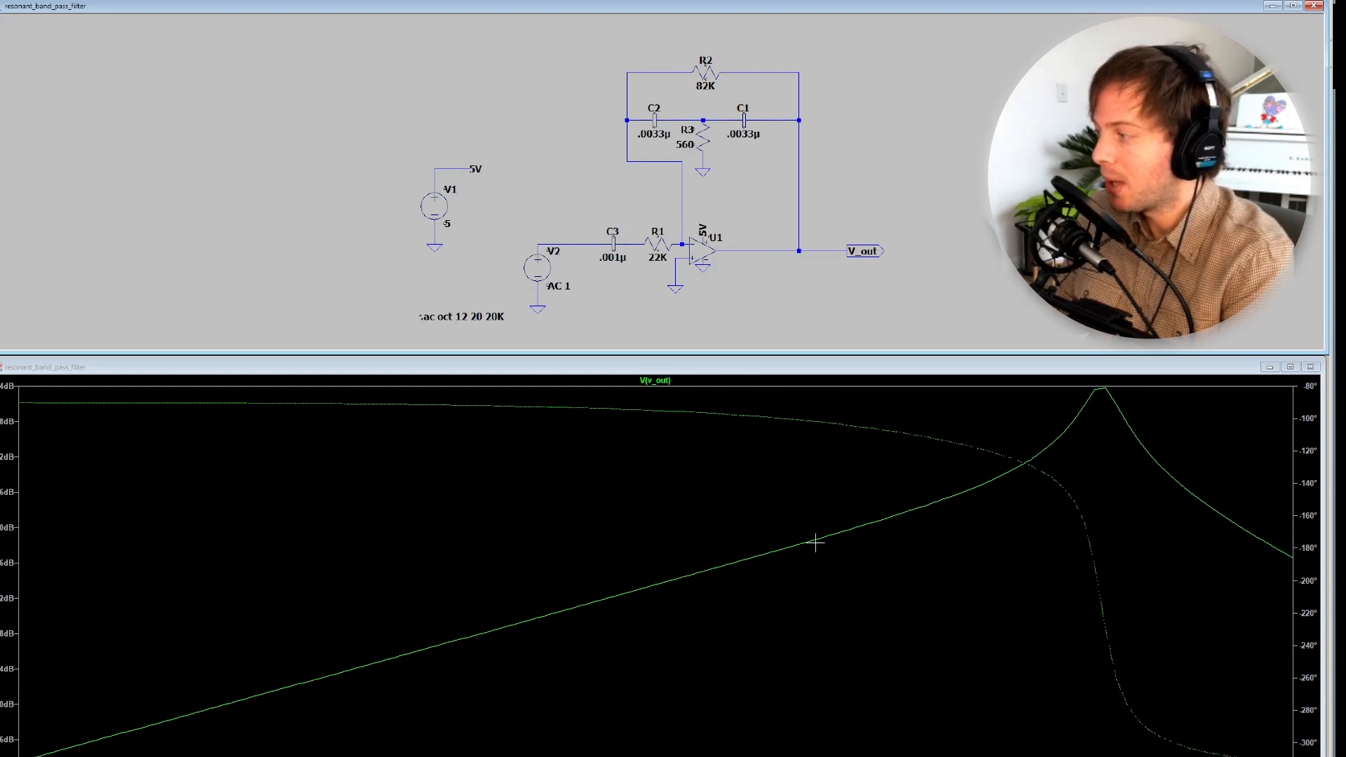
mouse_move(924, 521)
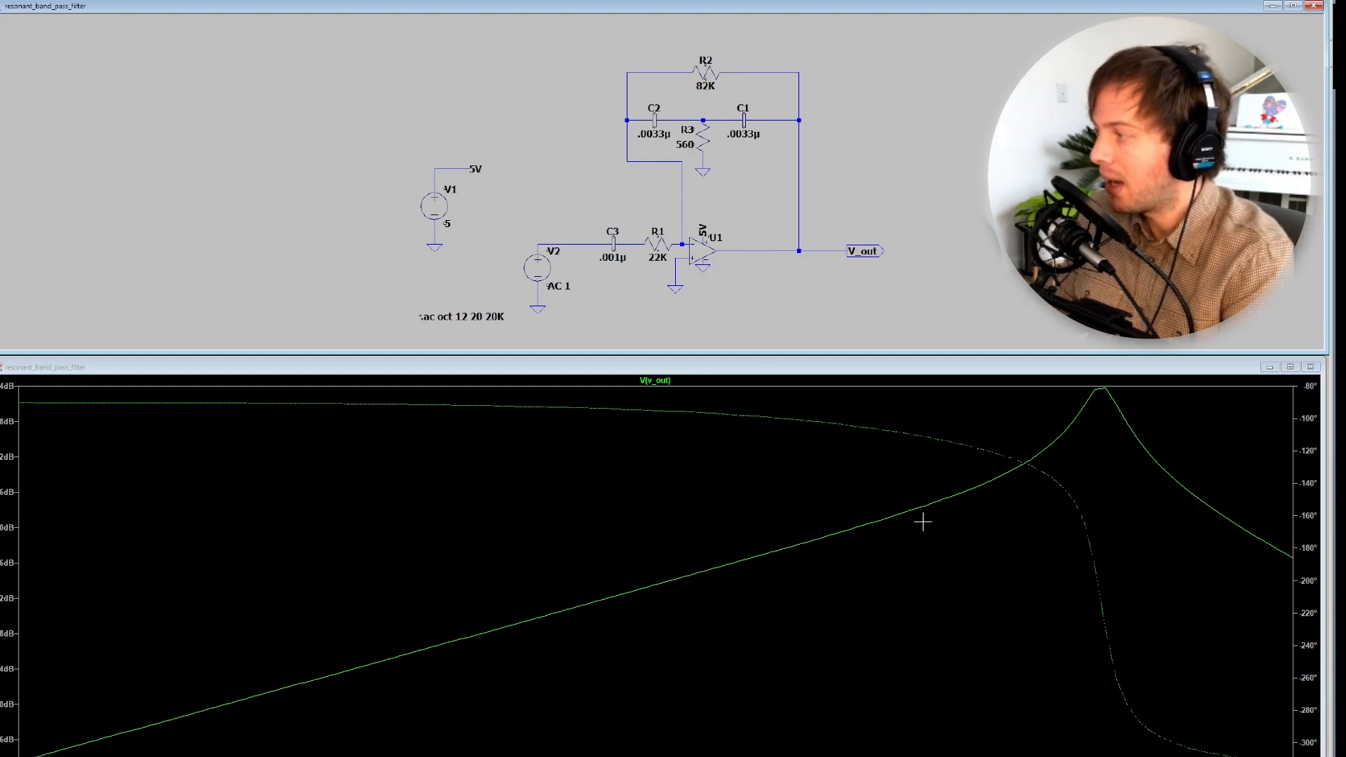
mouse_move(1020, 468)
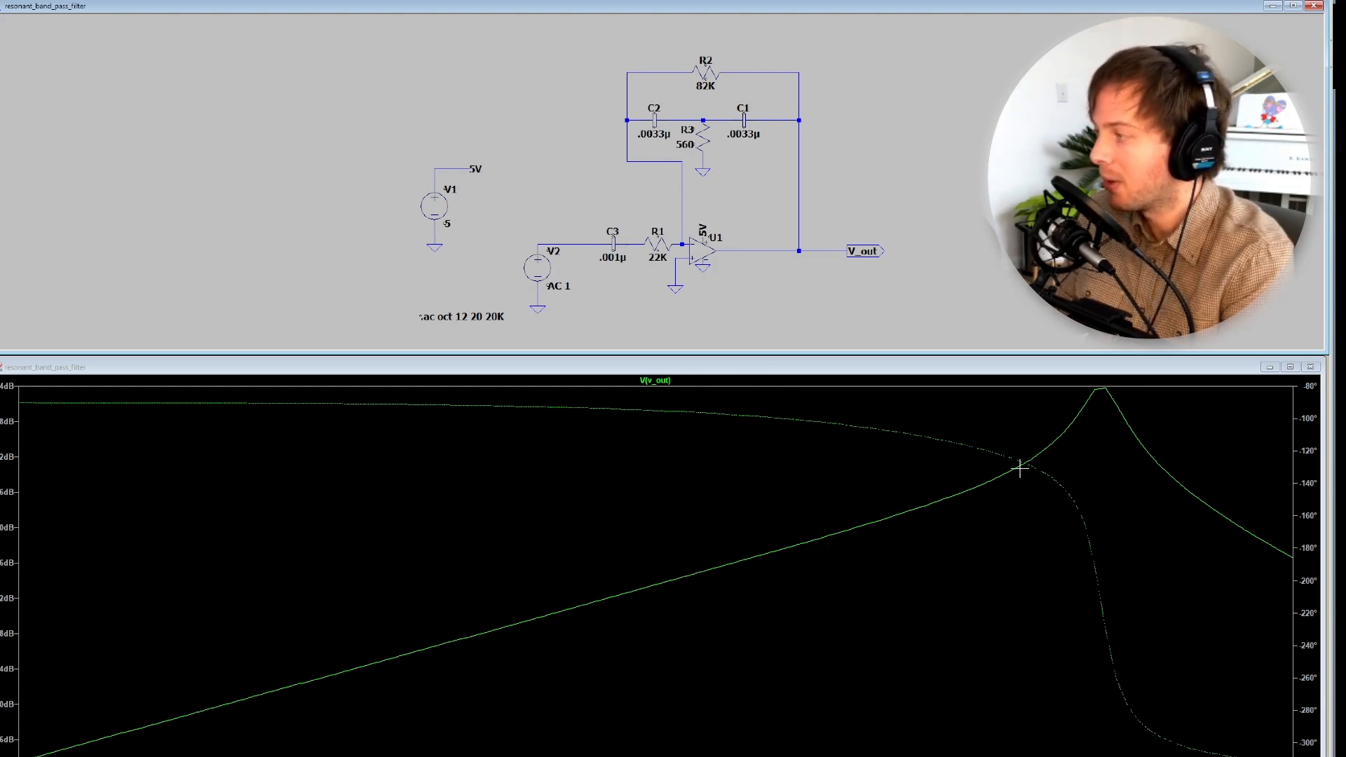
mouse_move(1175, 493)
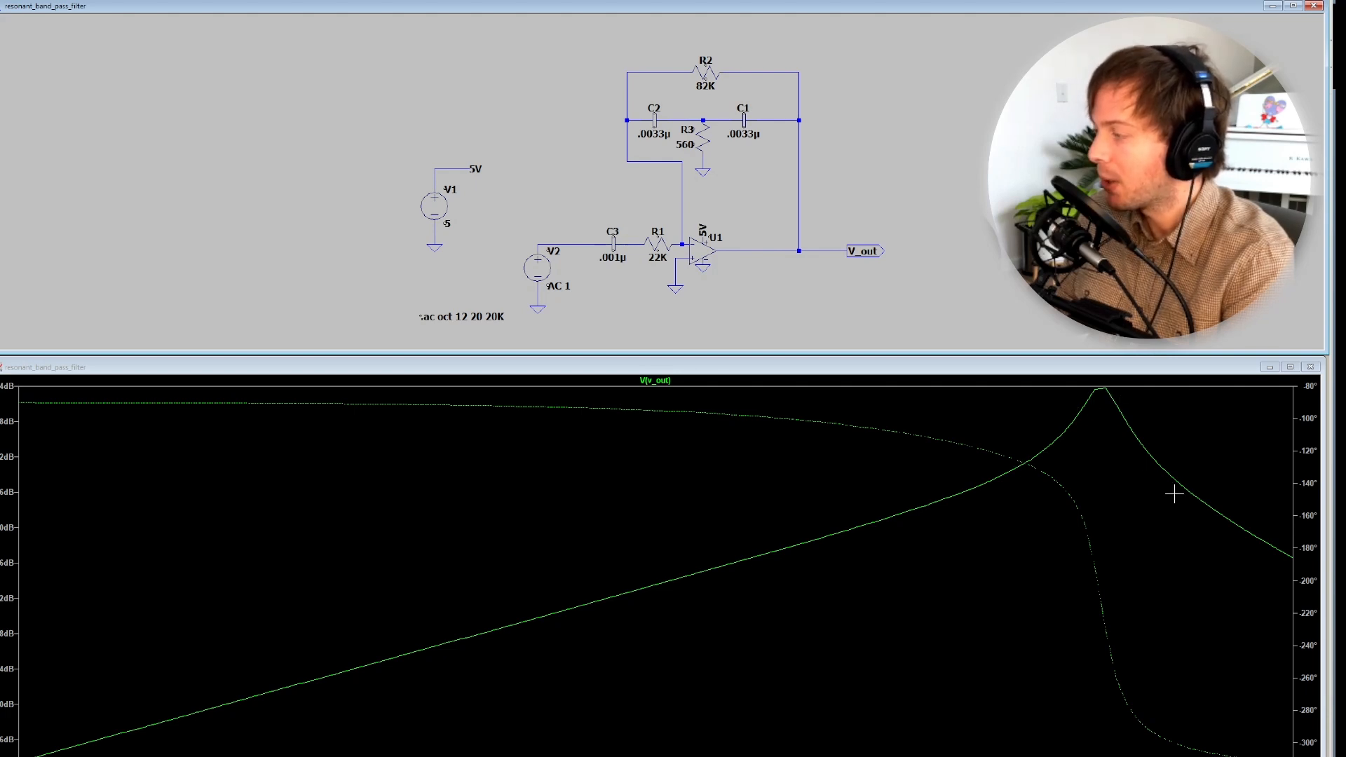
mouse_move(1094, 401)
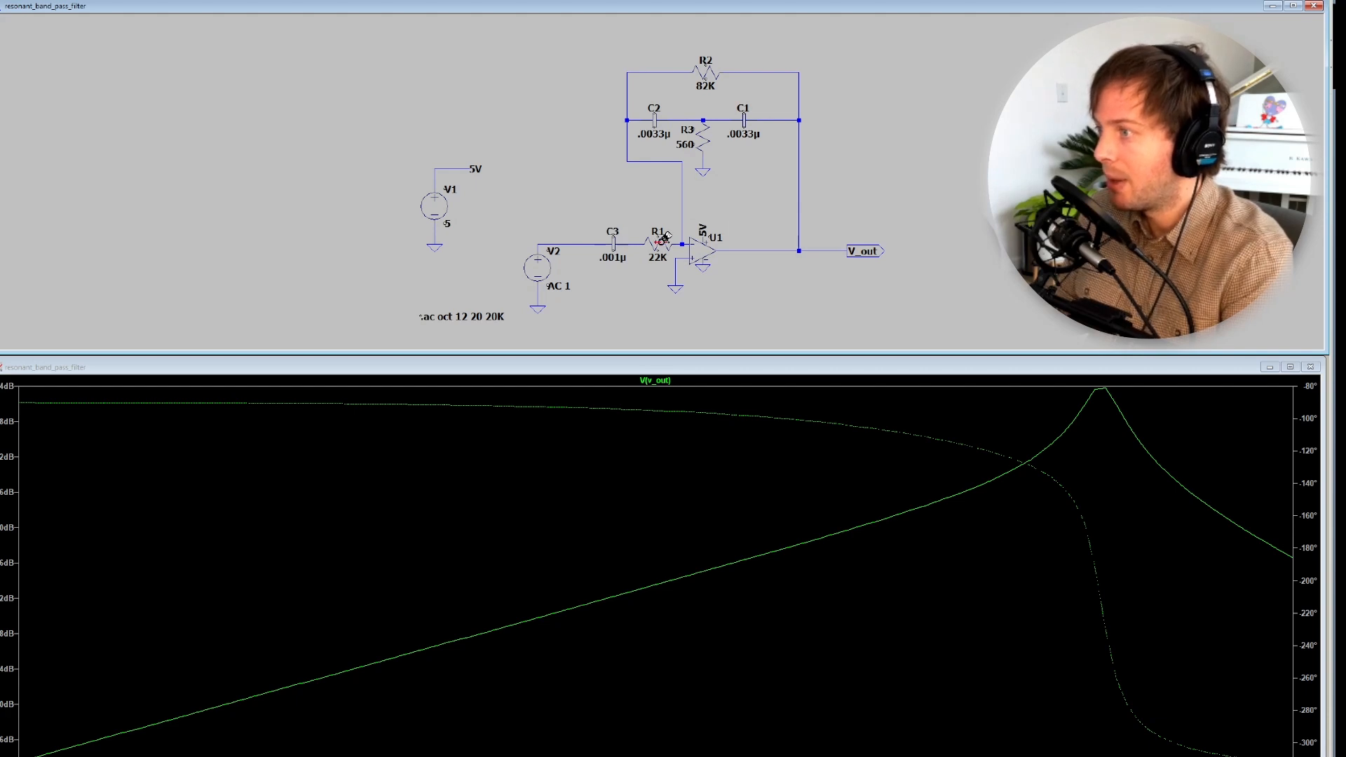
mouse_move(1034, 476)
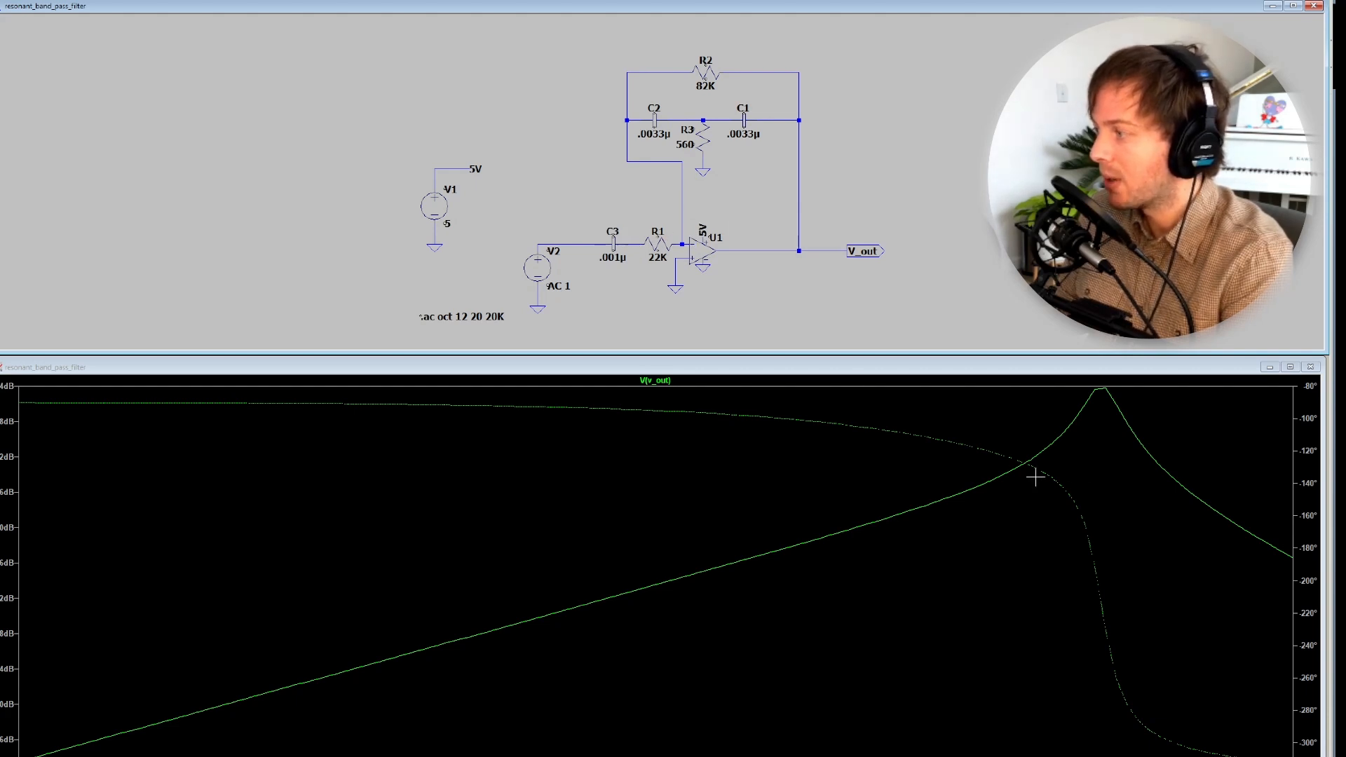
mouse_move(1011, 471)
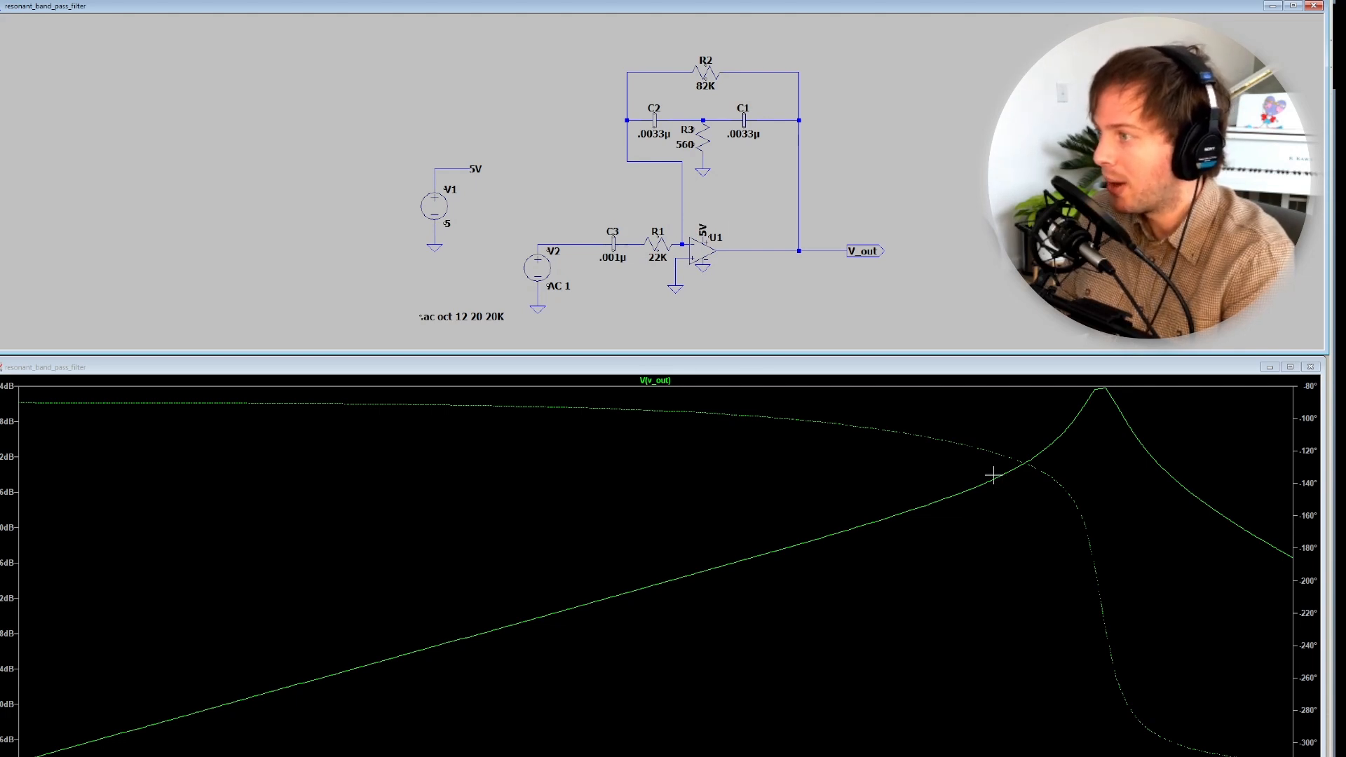
mouse_move(986, 473)
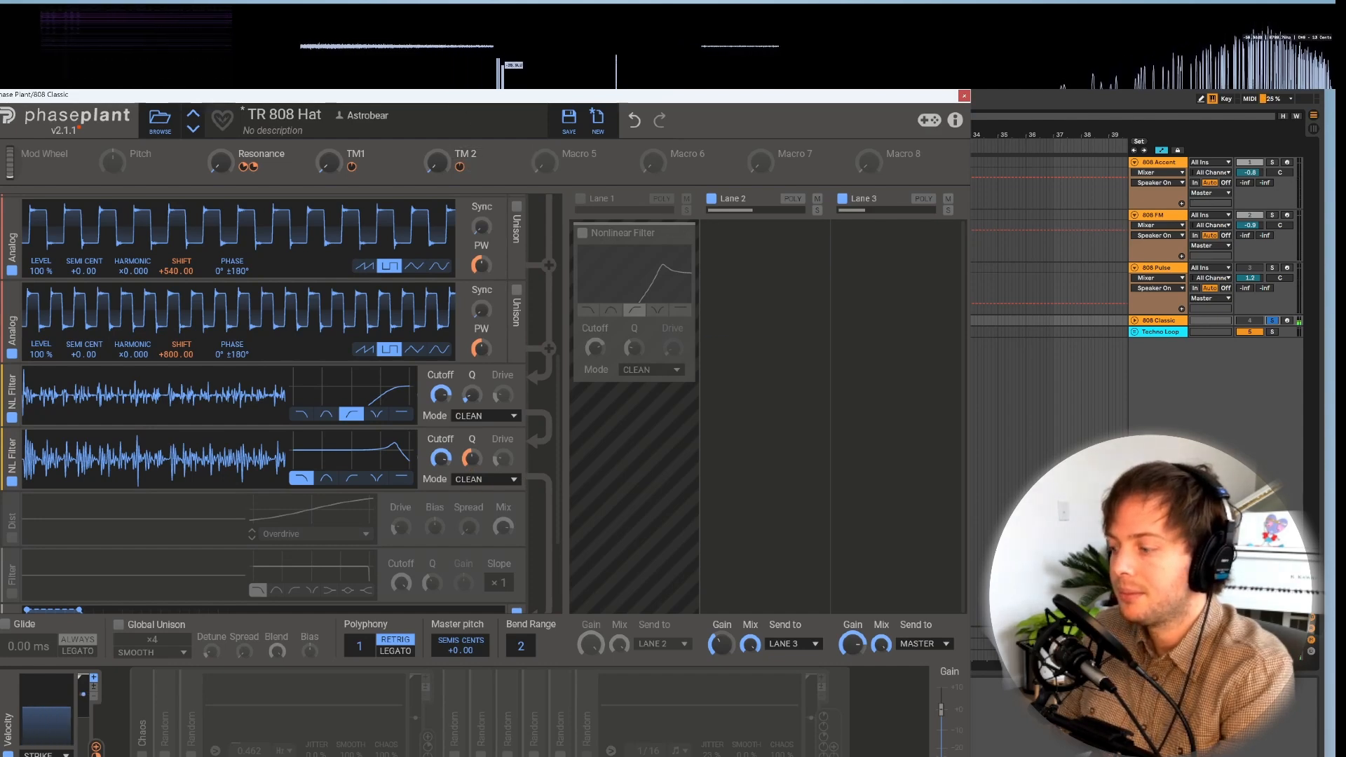
Step: Scroll down to the Dist, Filter and 40 ms-decay Env modules
scroll("down", 3)
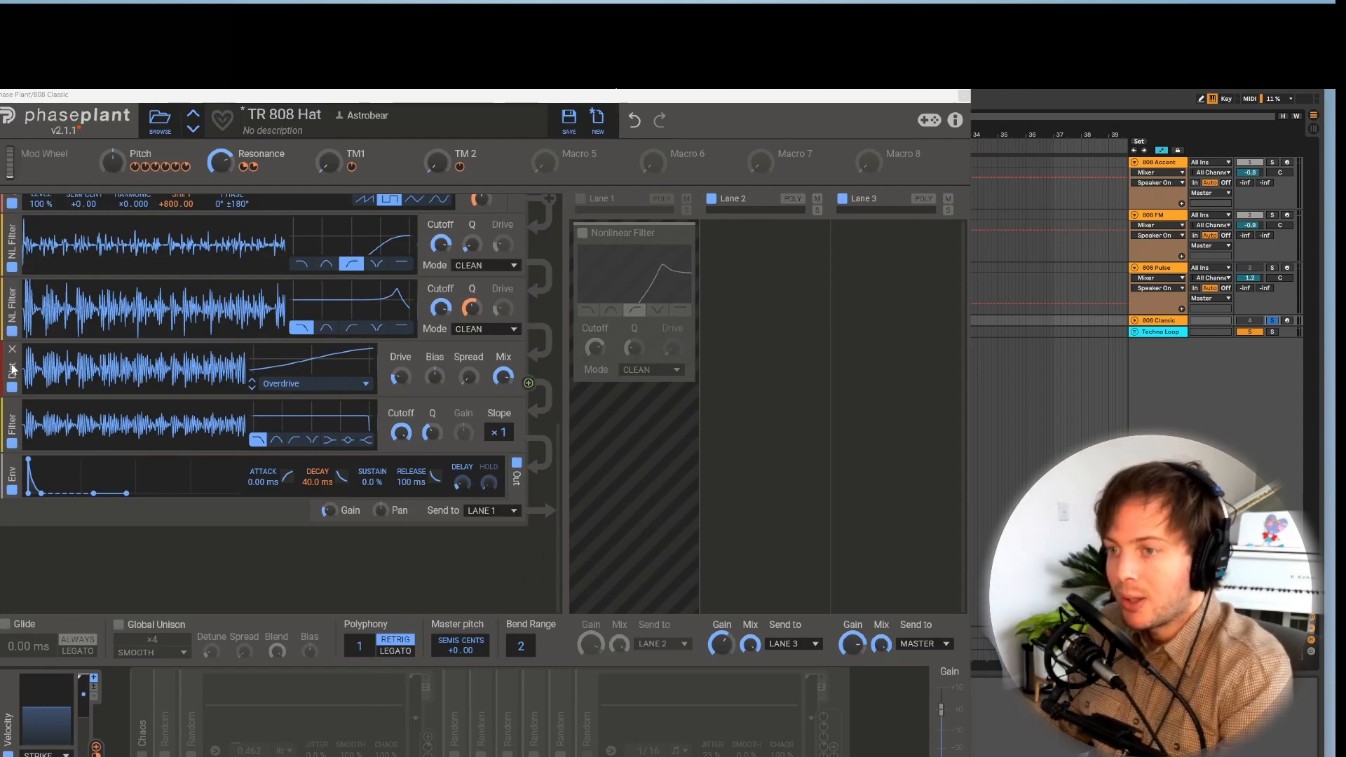
mouse_move(407, 386)
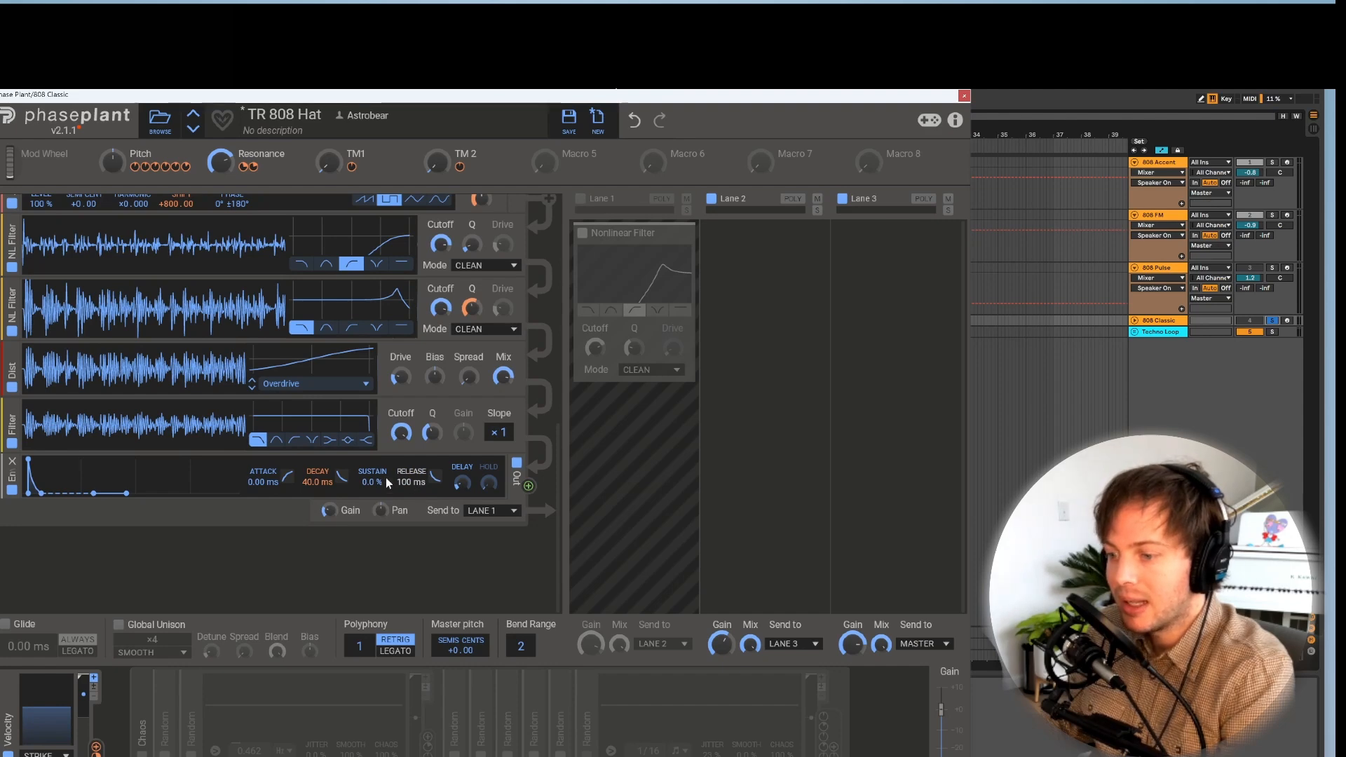
Step: Show the grouped analog oscillators shifted +204, +298, +366 and +515
left_click(317, 477)
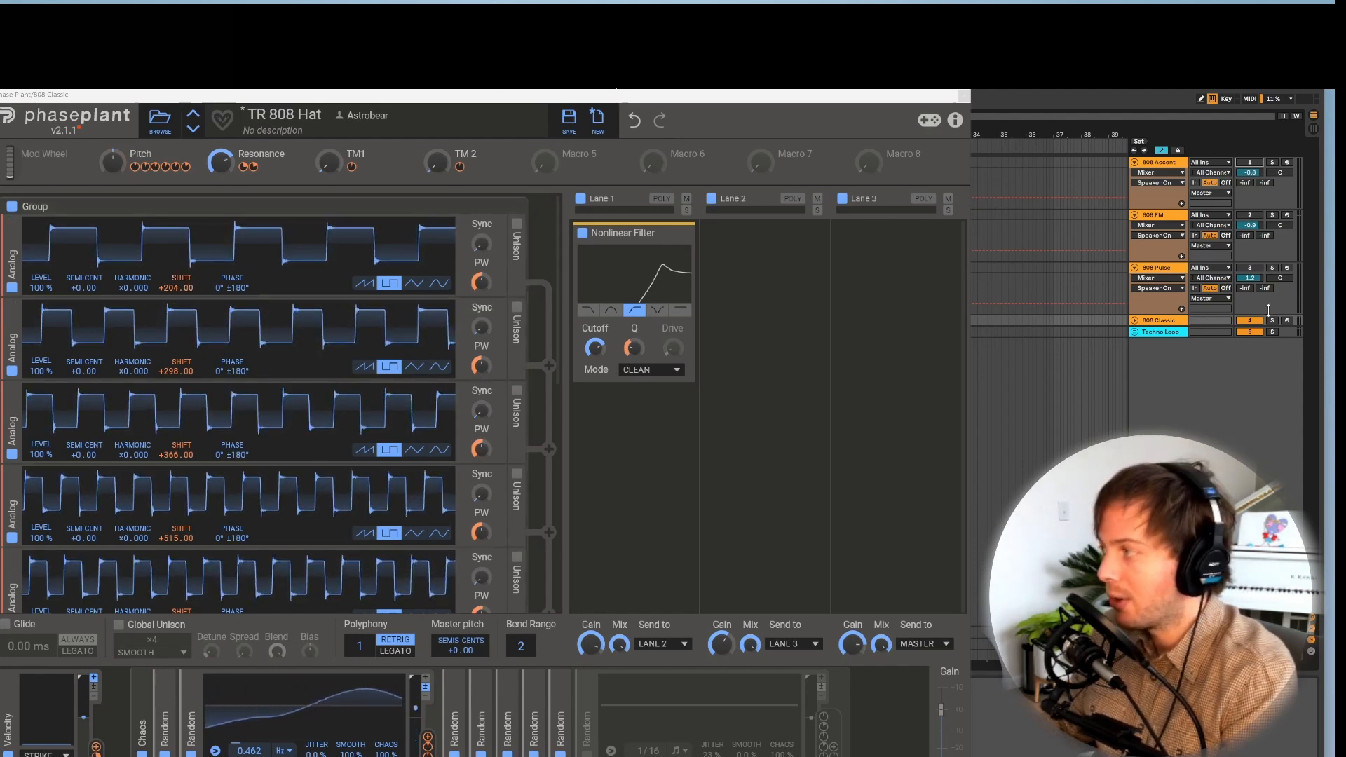
Step: Load the 808 Pulse track's custom-wavetable oscillator patch
left_click(1270, 320)
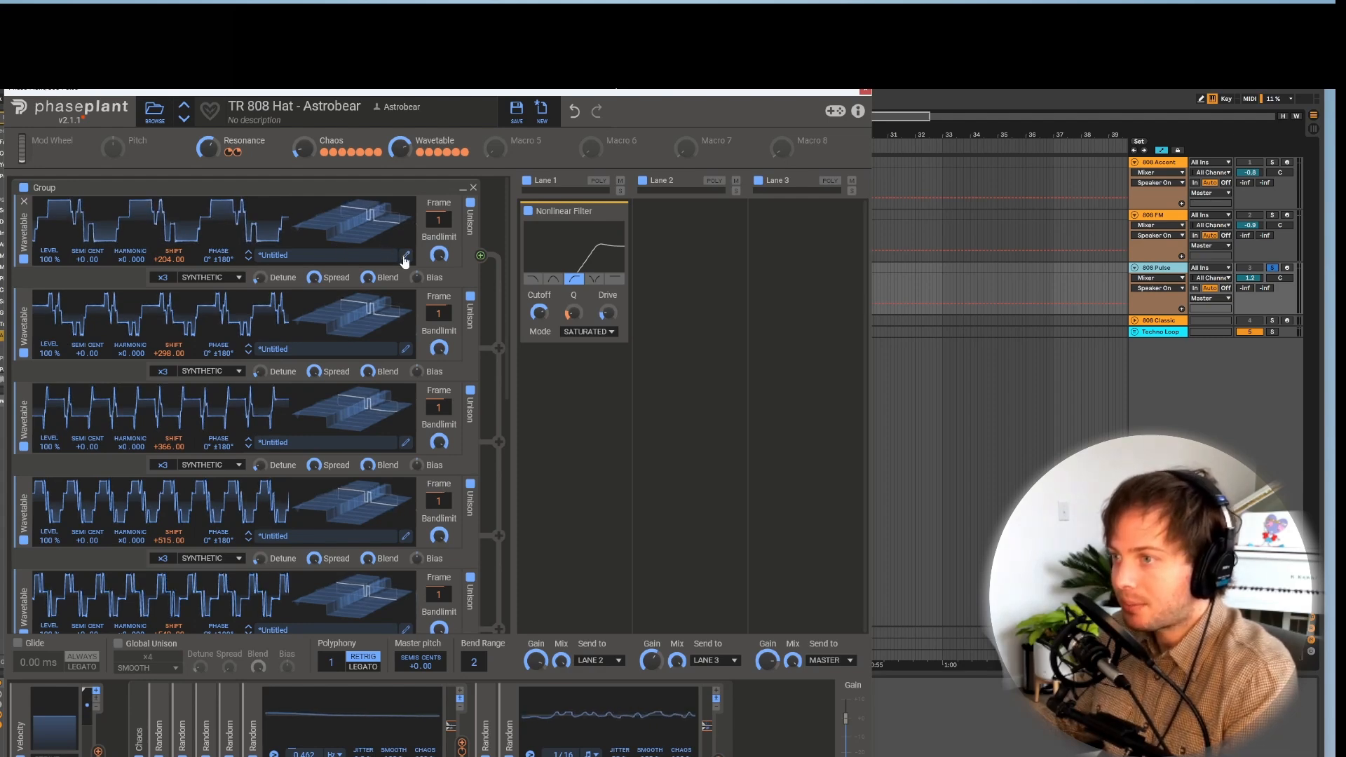
Step: Open the first Wavetable oscillator's custom table in the Wavetable Editor
left_click(406, 256)
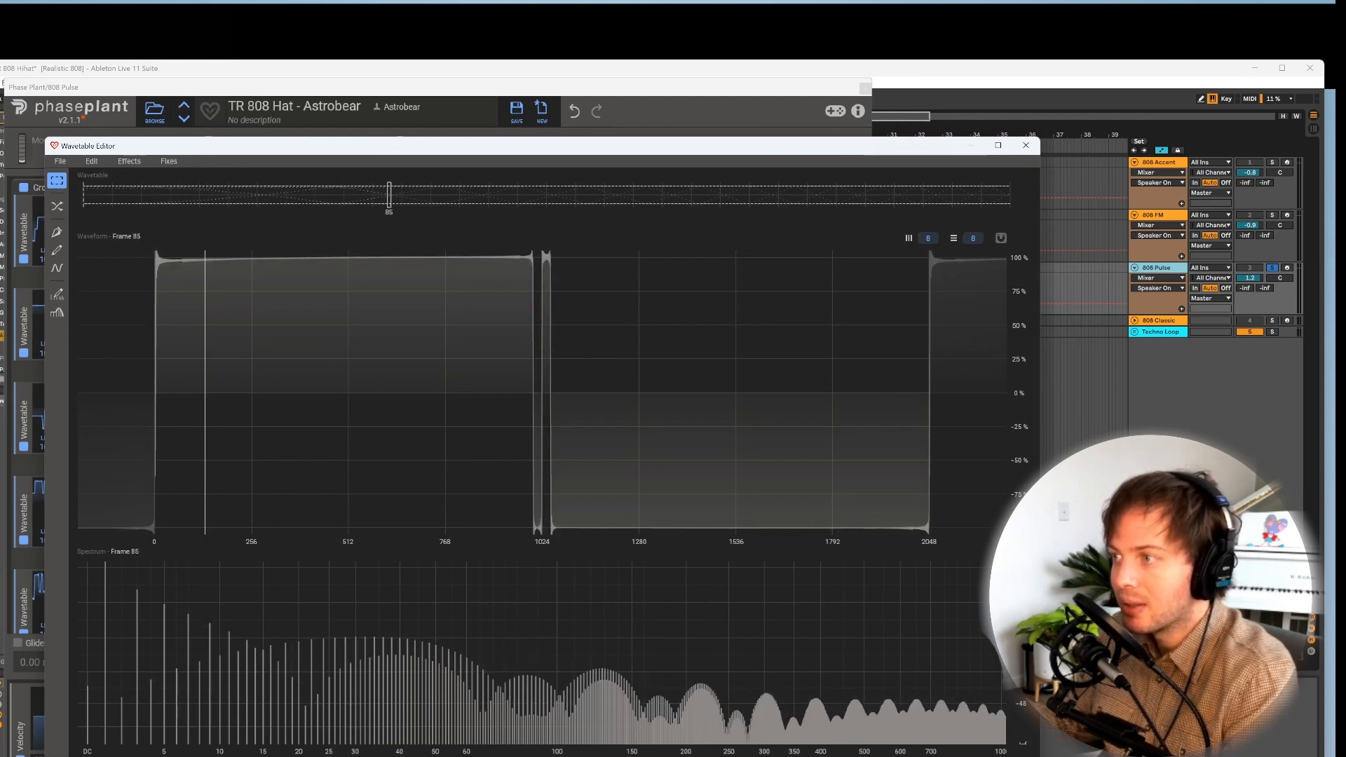
Step: Step the wavetable to frame 141, then close the Wavetable Editor
left_click_drag(388, 190, 496, 191)
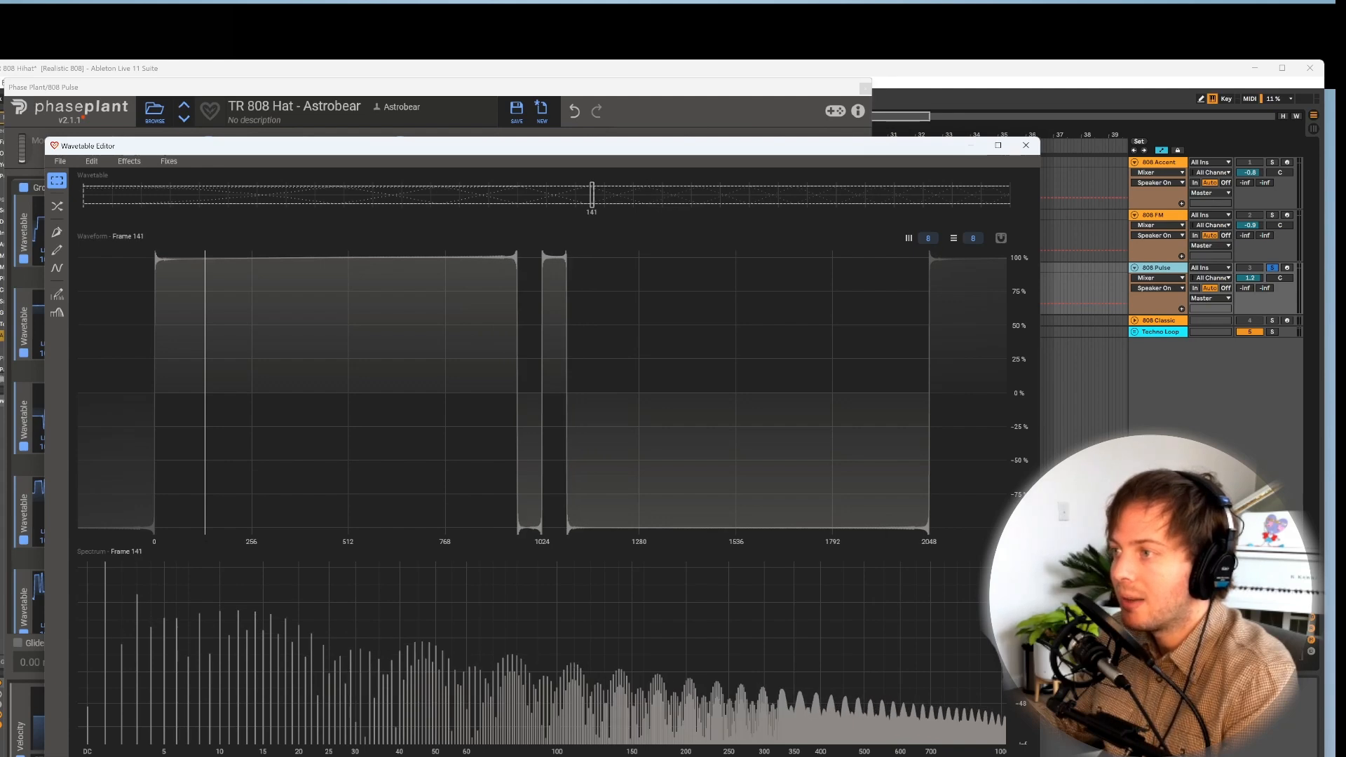
left_click(1024, 144)
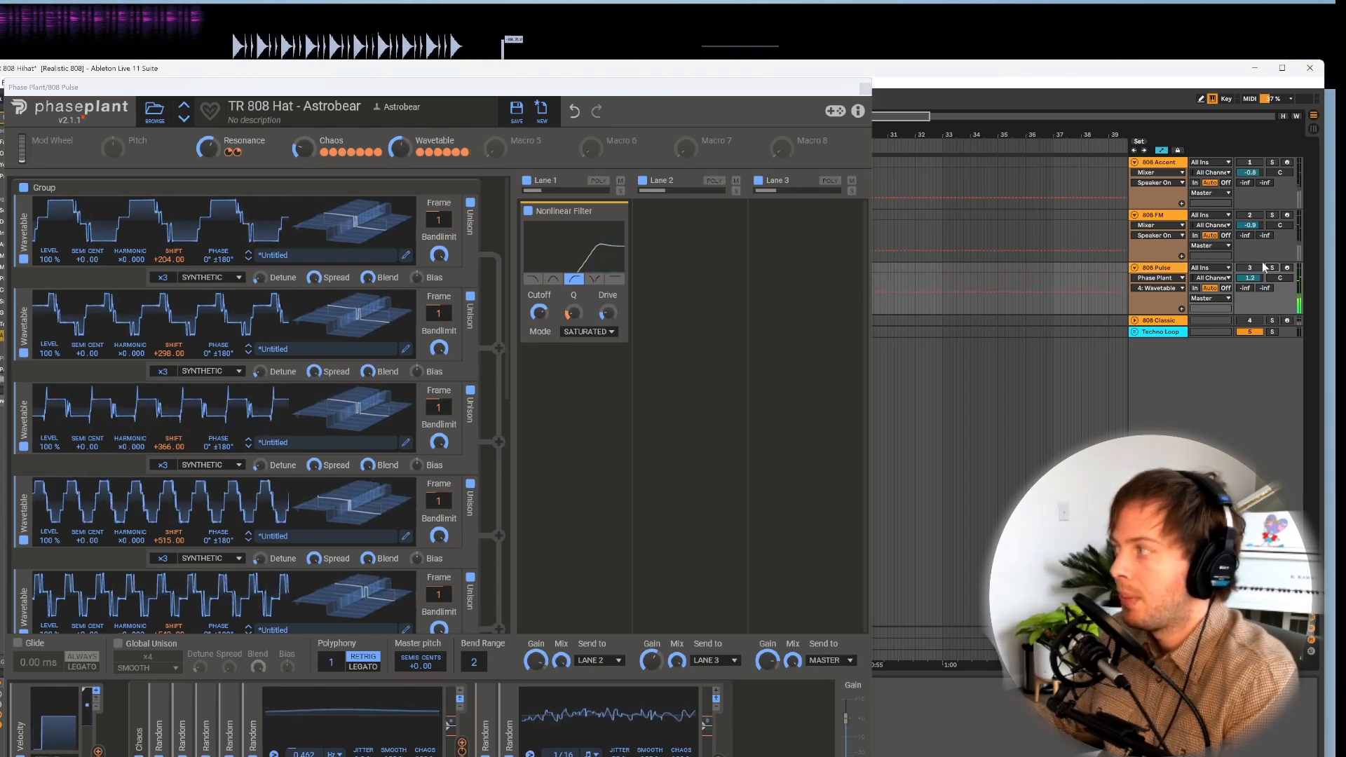
Step: Load the 808 FM variant, check the Pair FM 1-3 wavetable, and set the Wavetable macro to 27%
left_click(1272, 215)
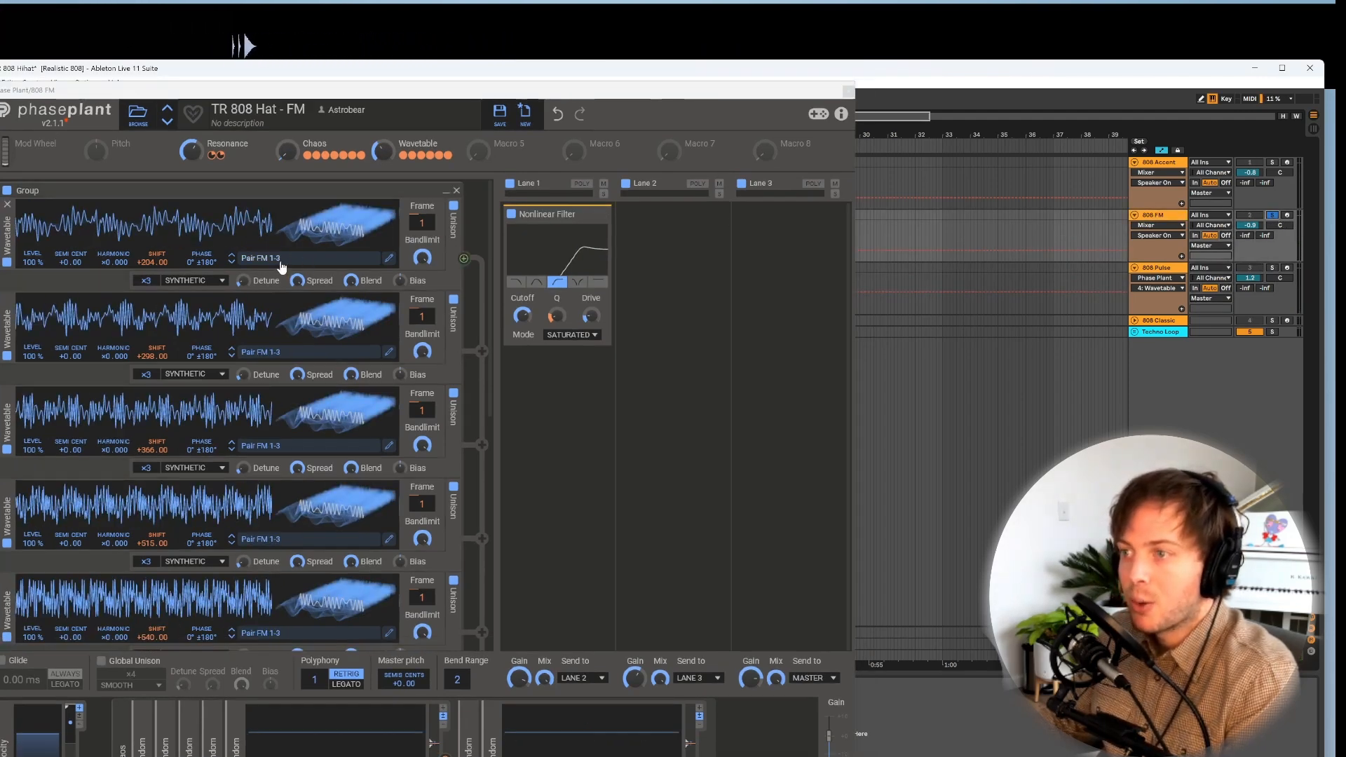
left_click(259, 258)
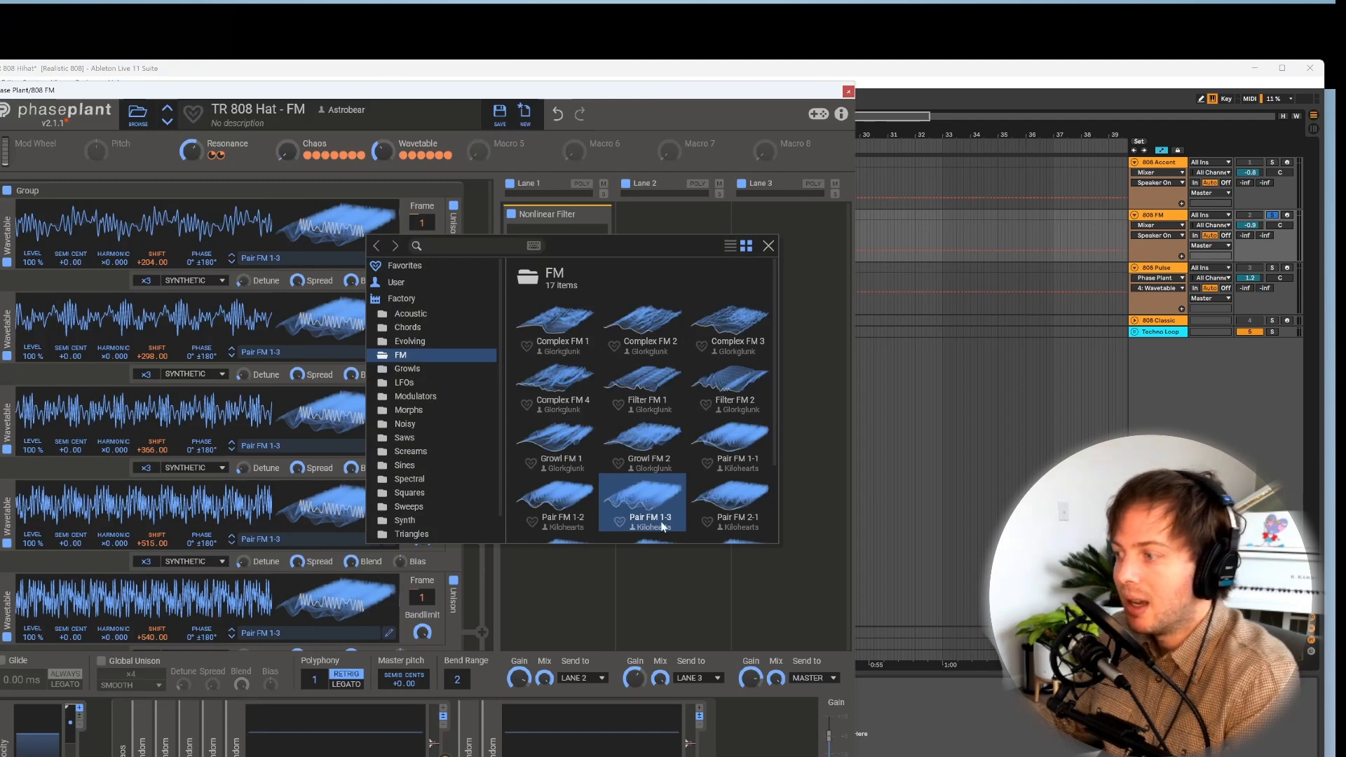
mouse_move(662, 521)
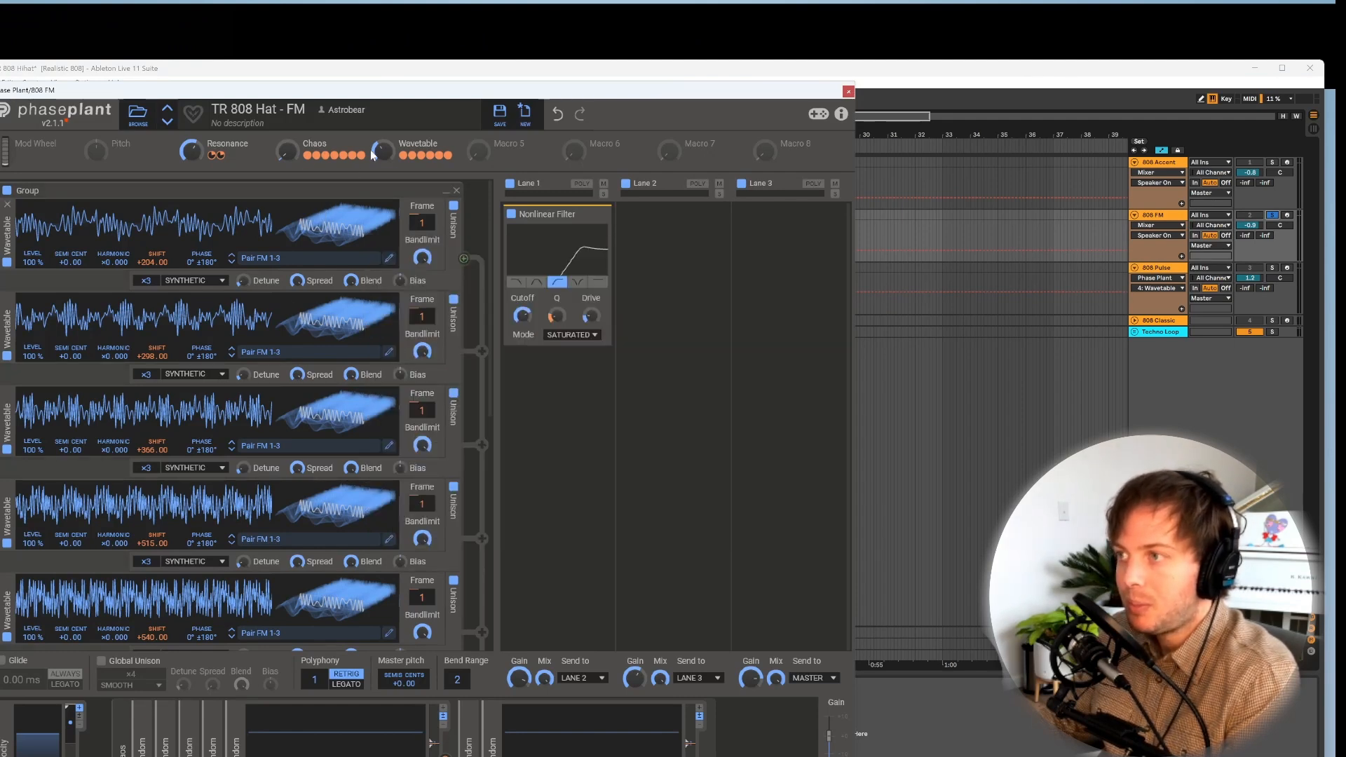
left_click_drag(382, 152, 382, 141)
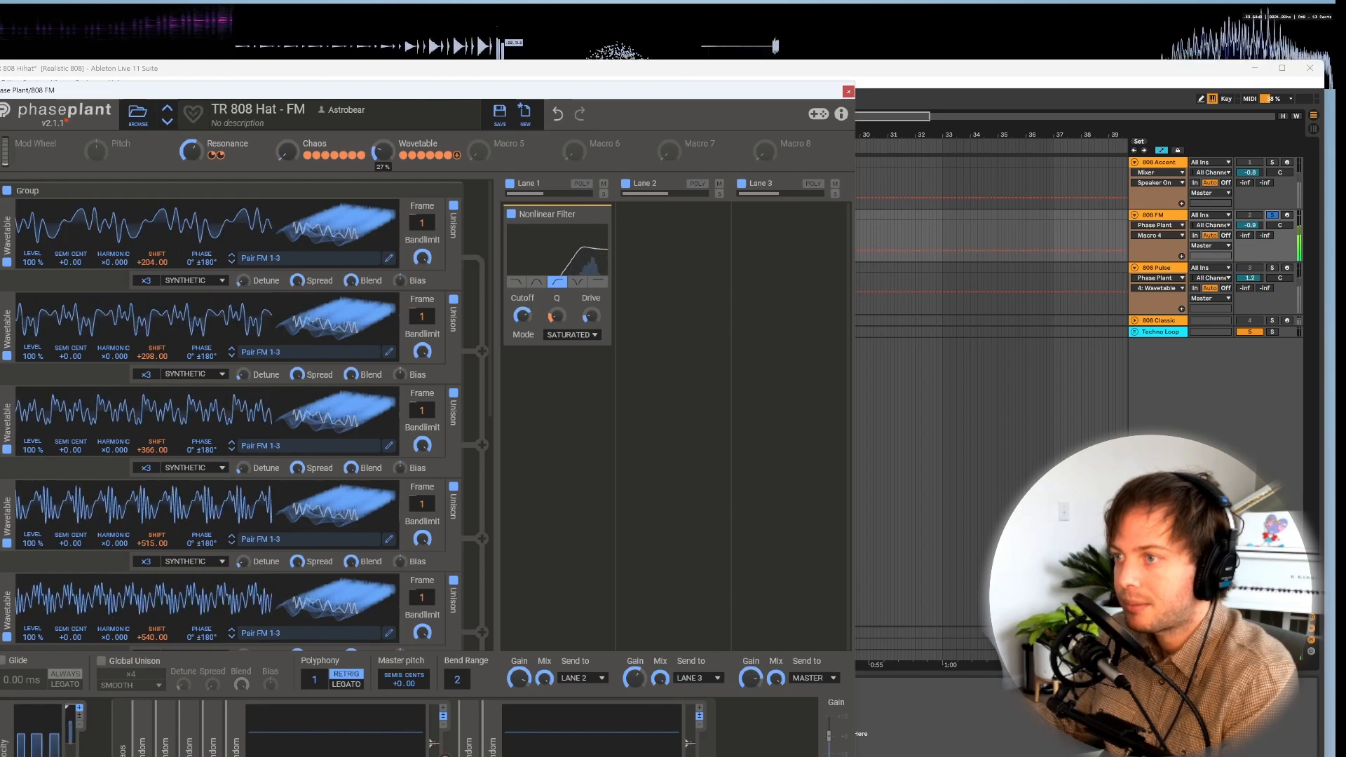
left_click_drag(383, 152, 382, 142)
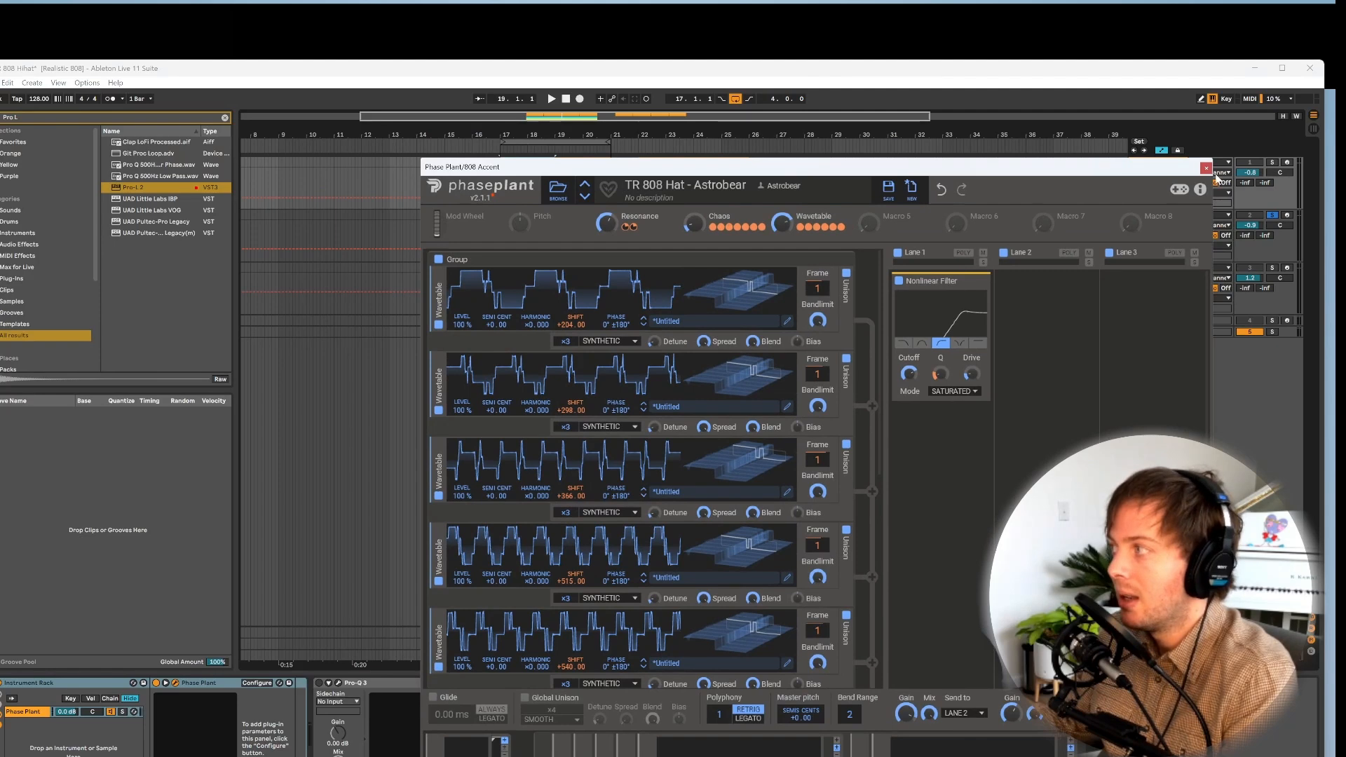
Step: Close the Accent track's Phase Plant window and play the layered hi-hat arrangement
left_click(1205, 168)
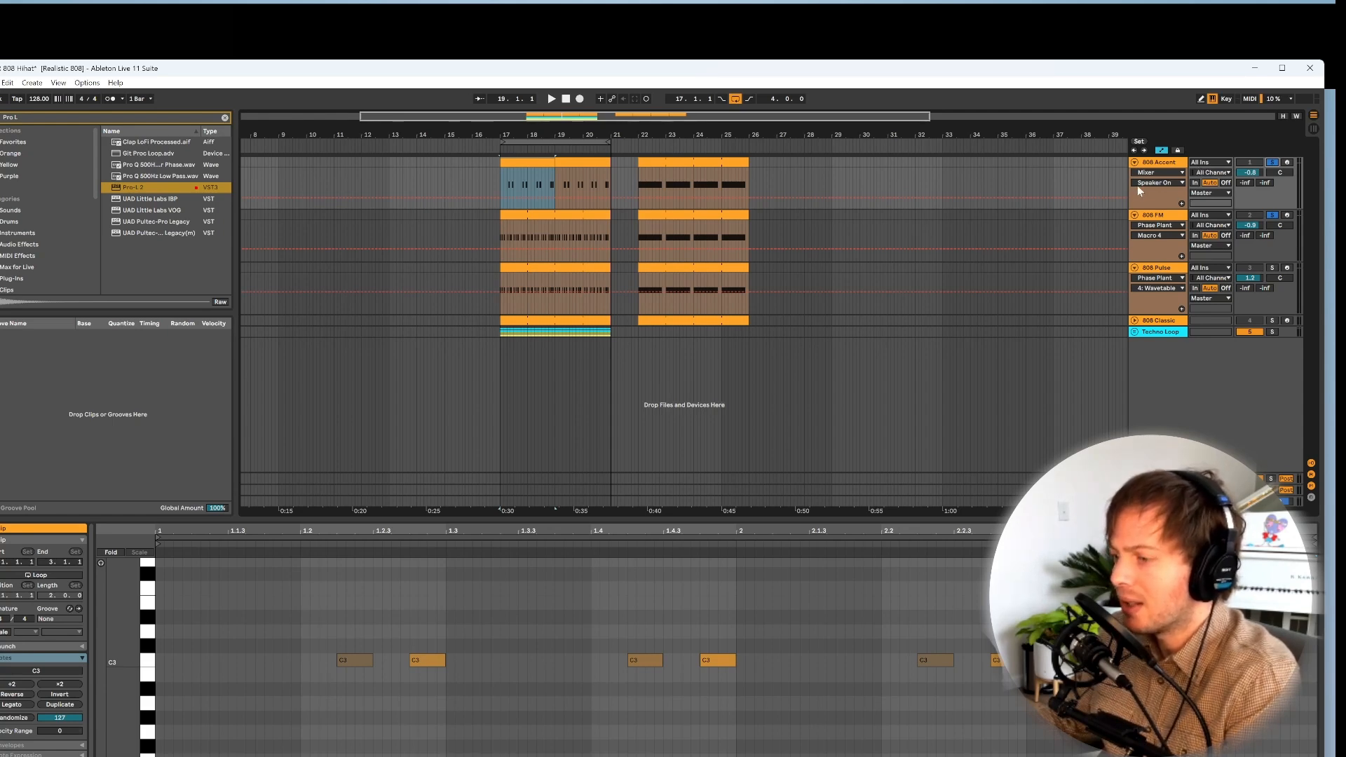
left_click(551, 98)
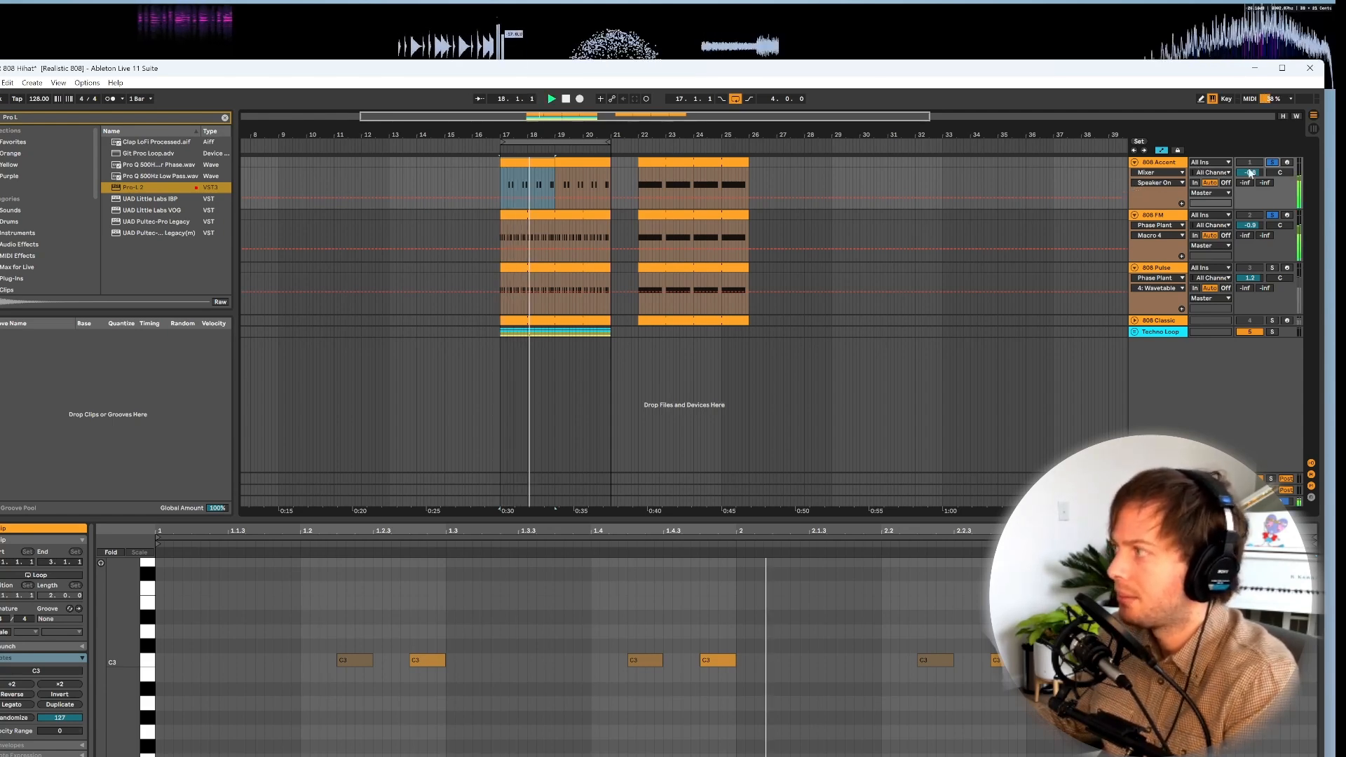